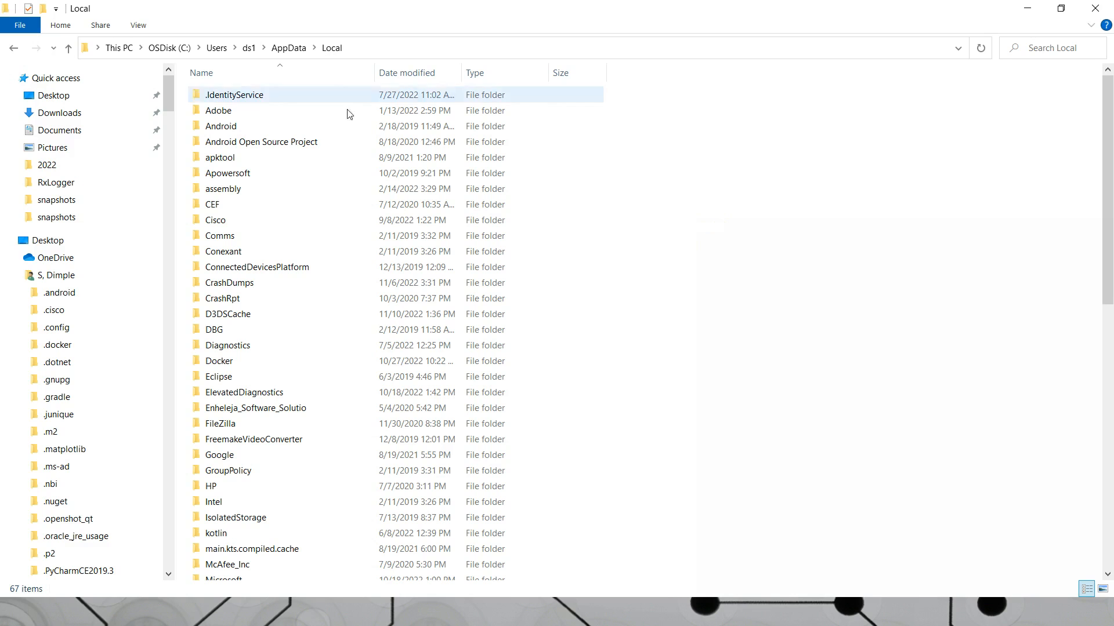
Browse through Android, Sdk and build-tools into the 31.0.0 folder containing aapt and d8.bat.
left_click(219, 110)
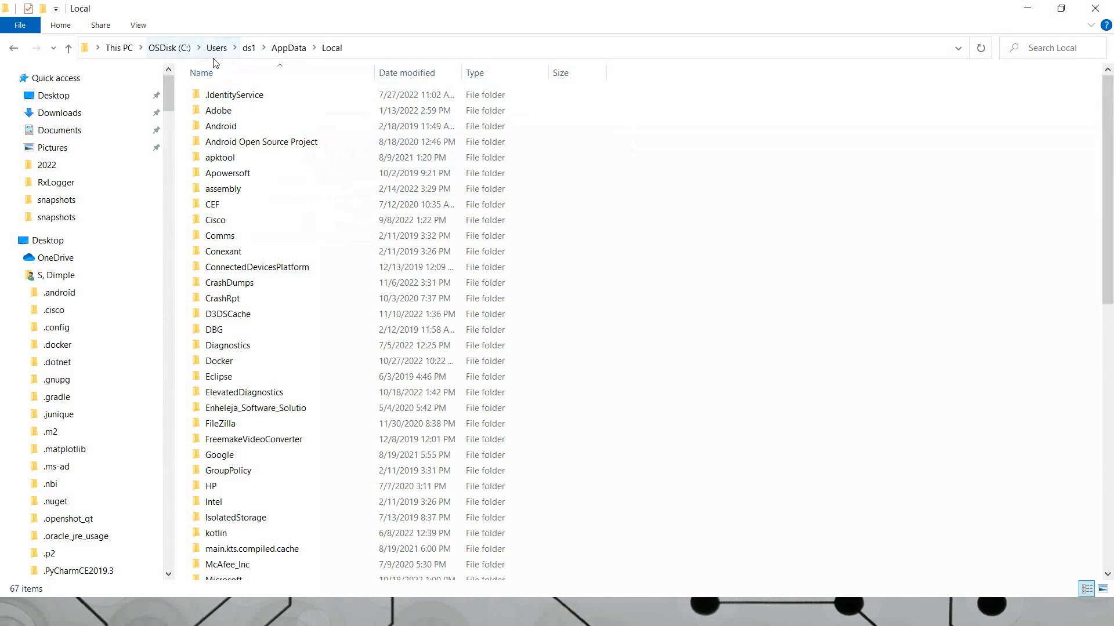
mouse_move(221, 136)
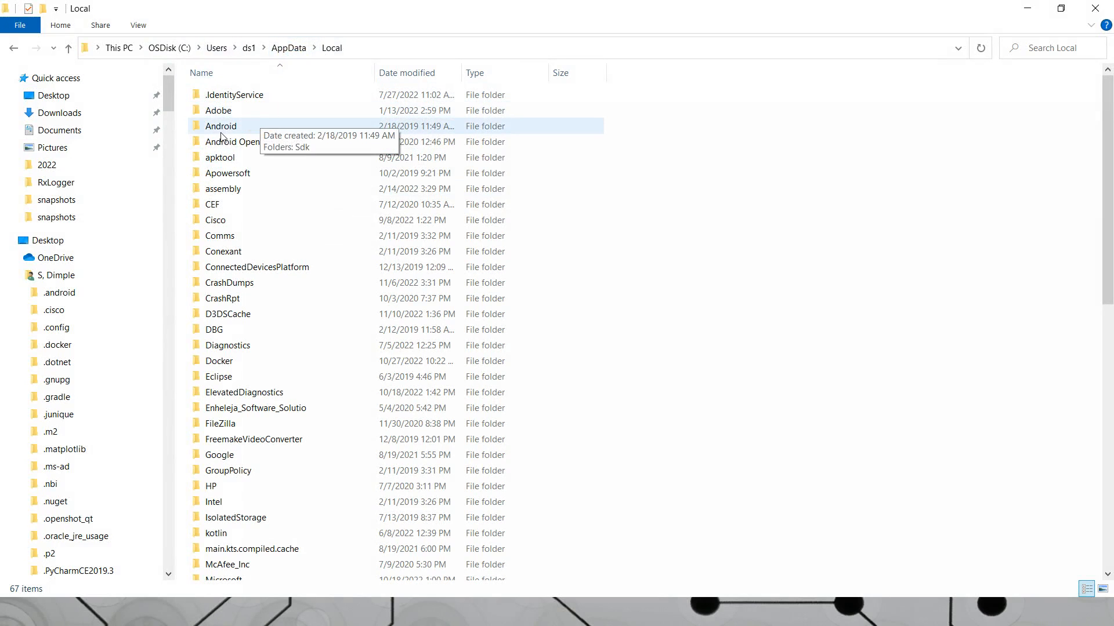
double_click(220, 126)
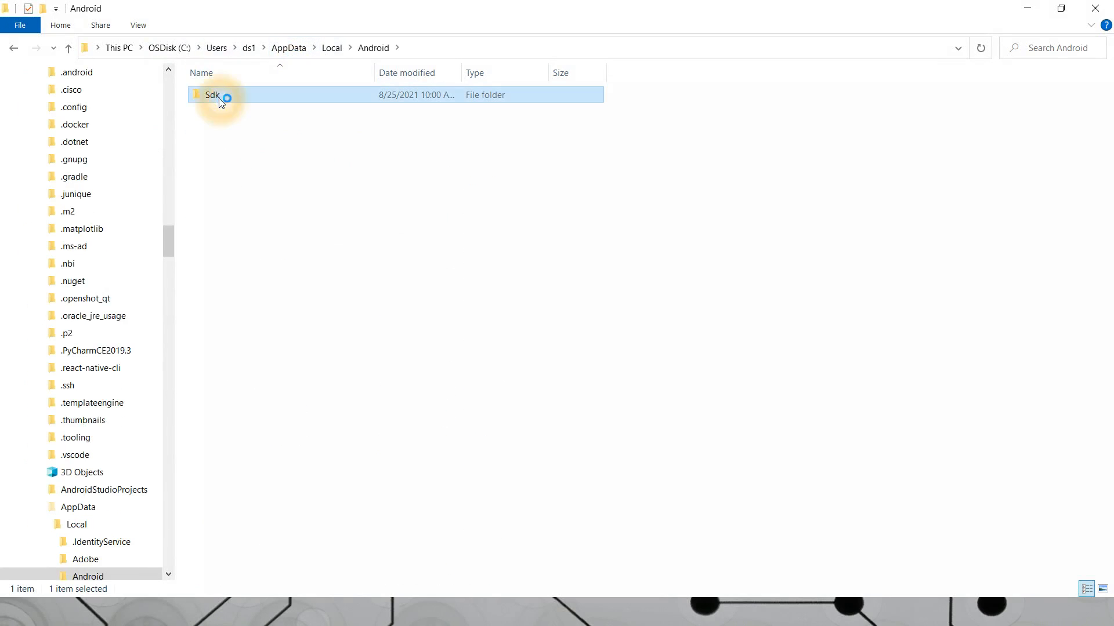
double_click(212, 95)
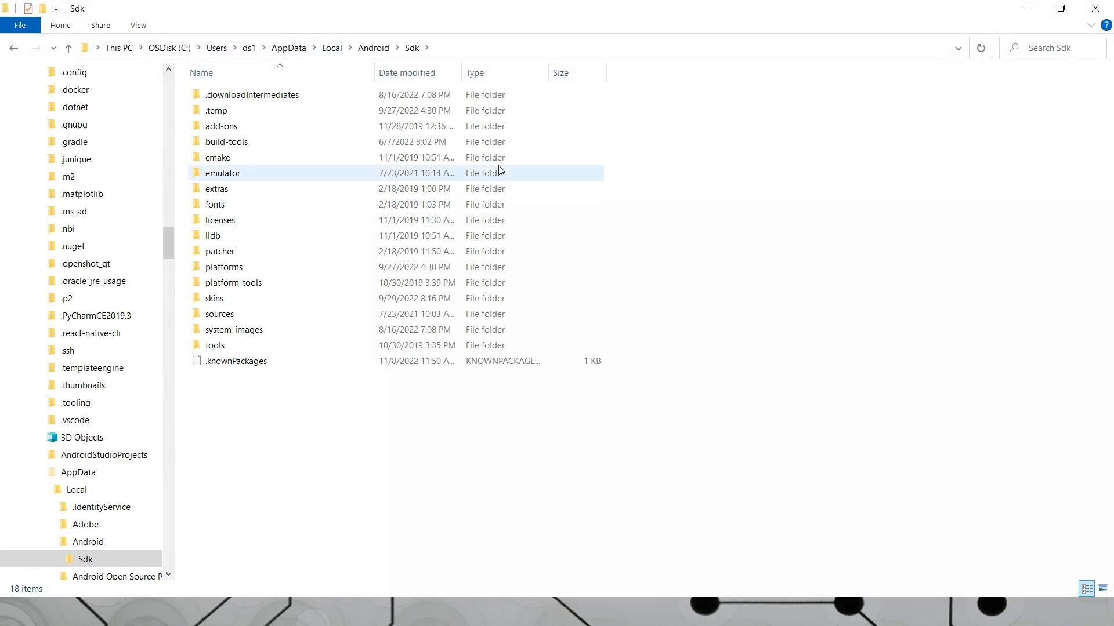
left_click(217, 110)
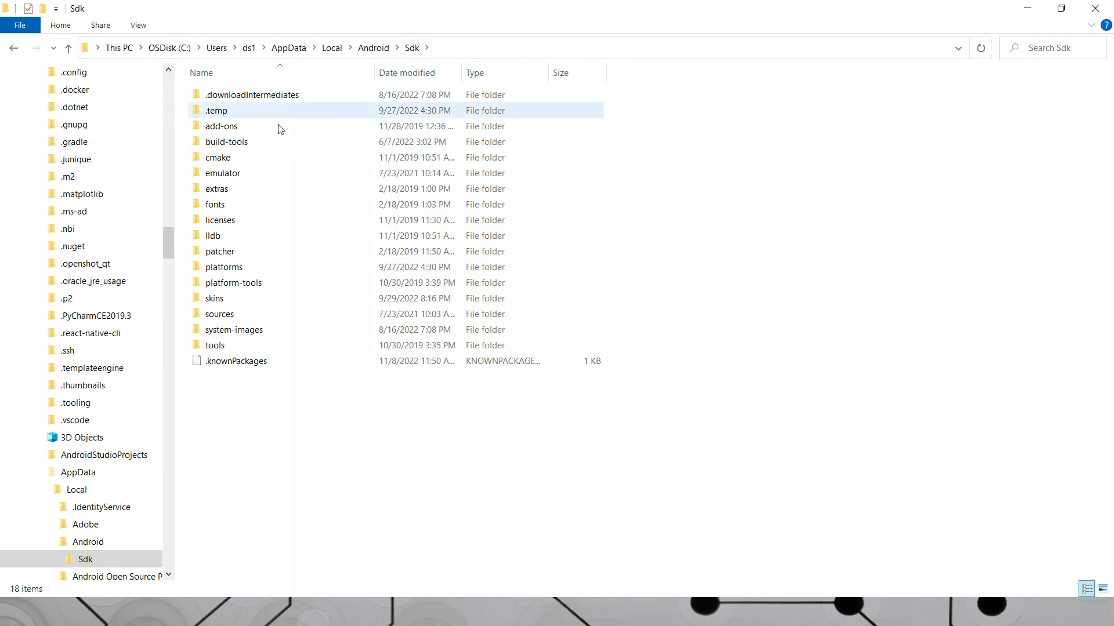
left_click(227, 142)
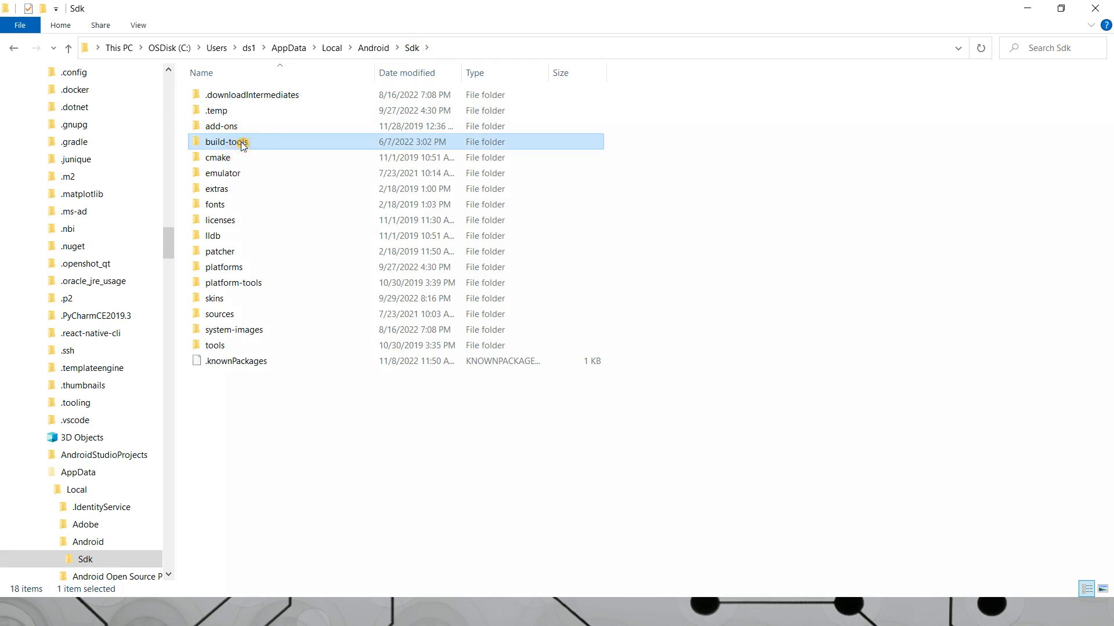
double_click(227, 141)
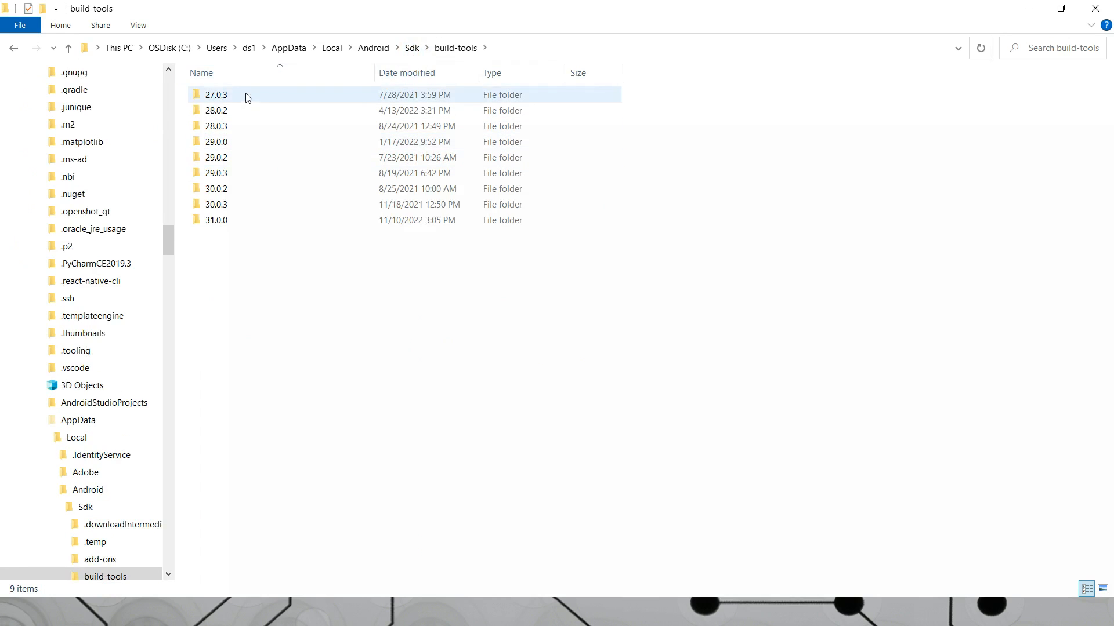
left_click(271, 247)
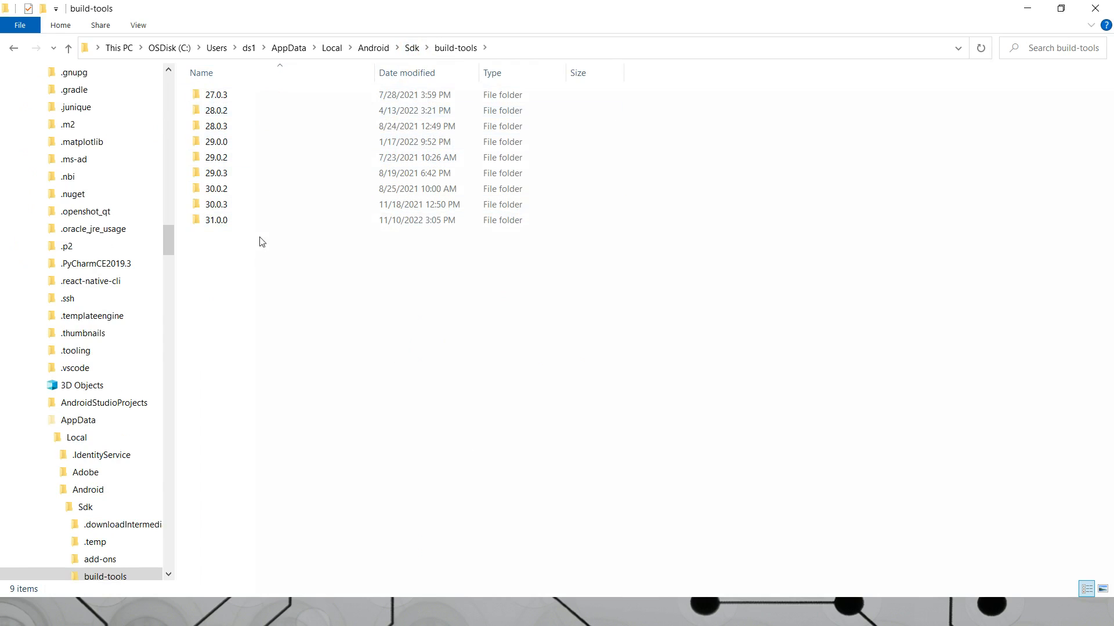
left_click(216, 220)
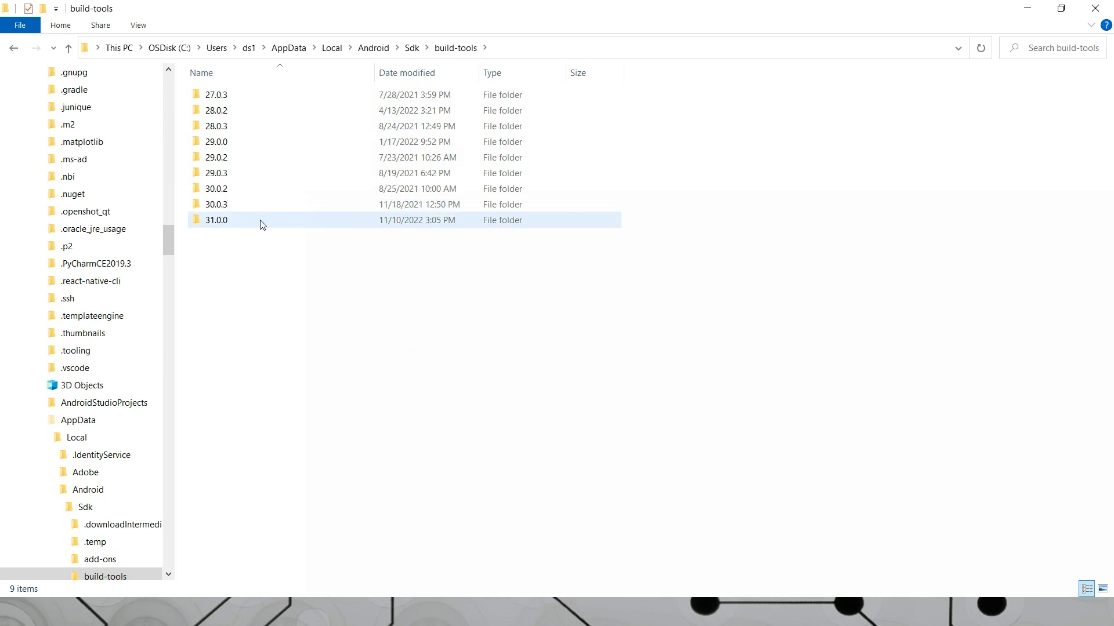
left_click(237, 227)
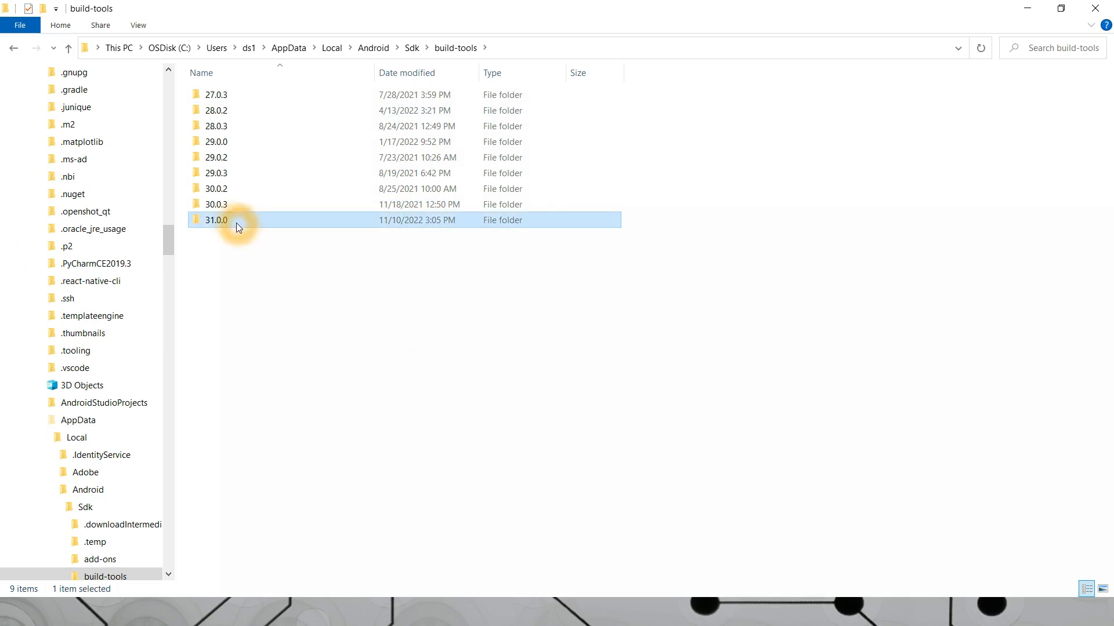
double_click(216, 220)
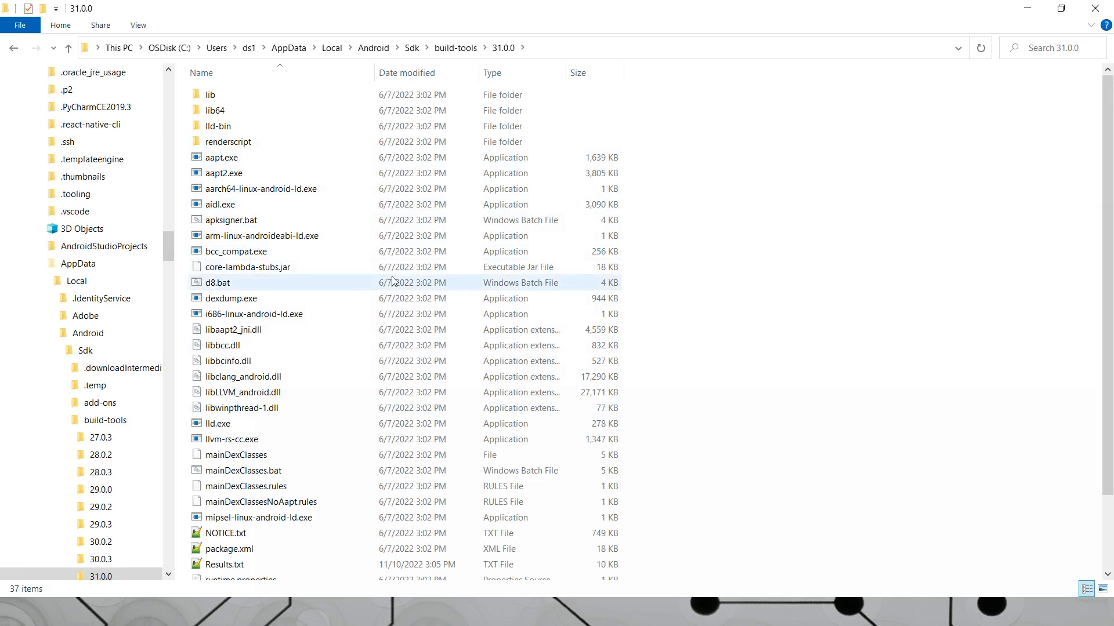
left_click(229, 220)
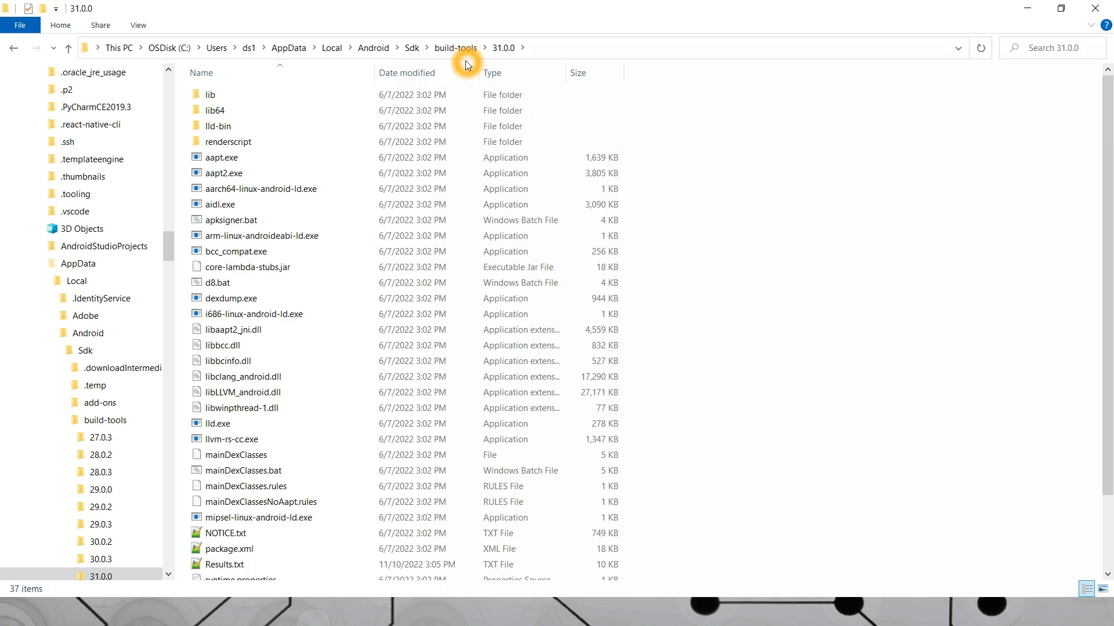
mouse_move(456, 63)
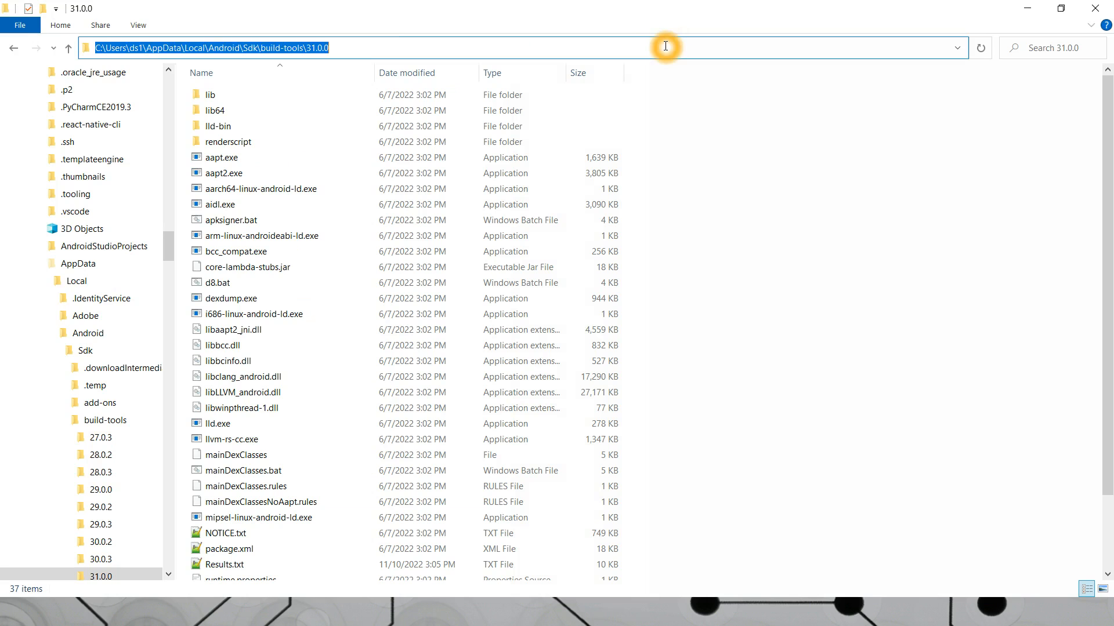
Launch CMD from the Explorer address bar and enter 'aapt dump badging' at the prompt.
type("CMD")
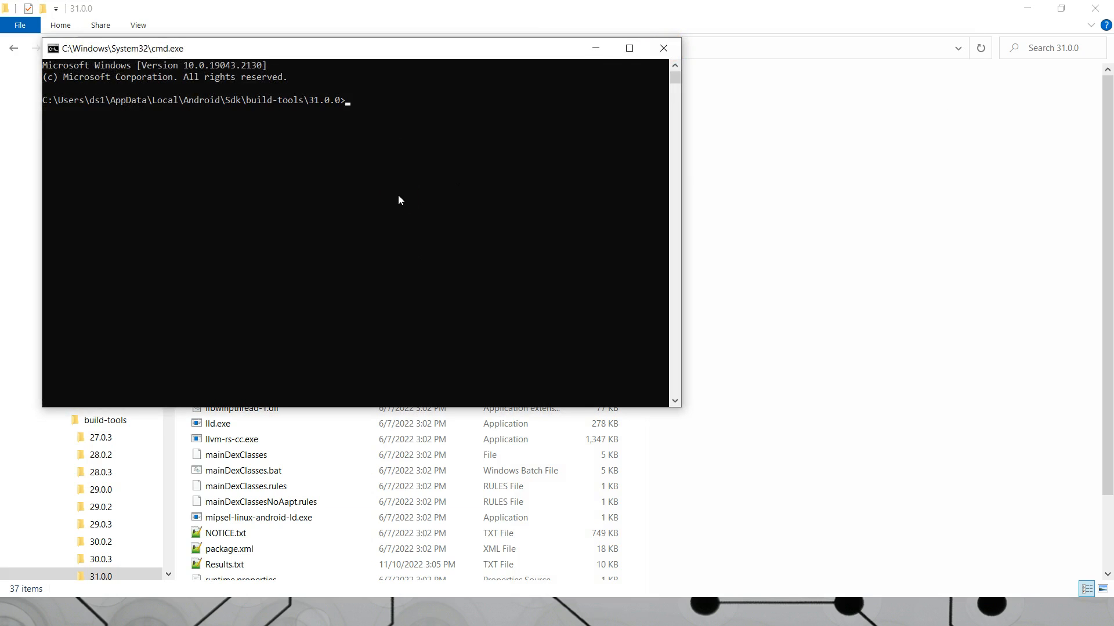
mouse_move(340, 73)
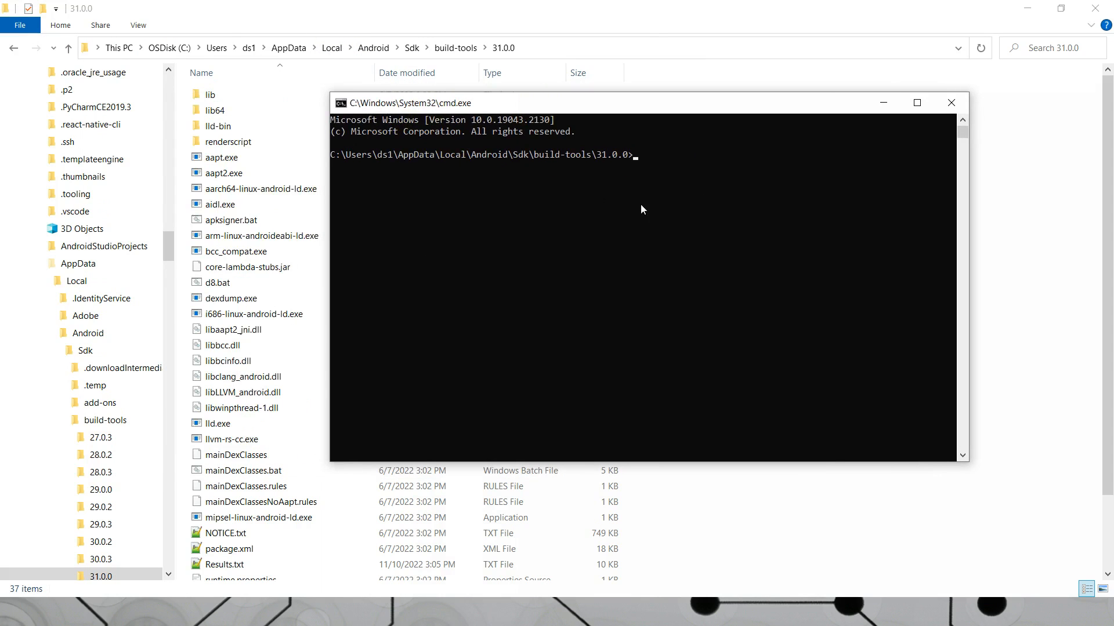
left_click(601, 191)
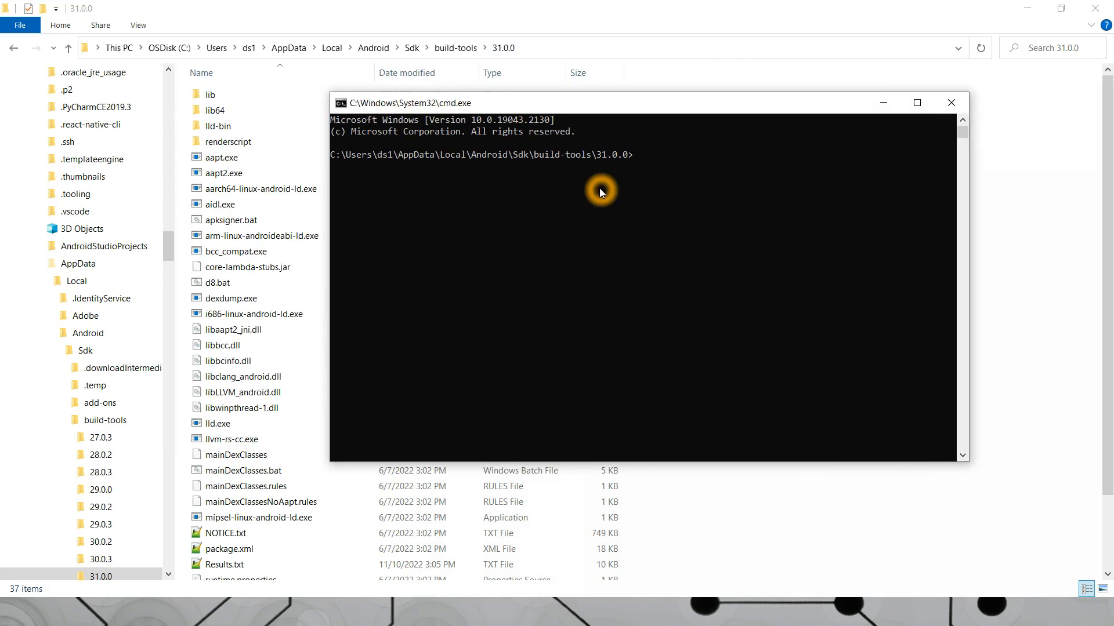
type("aapt d")
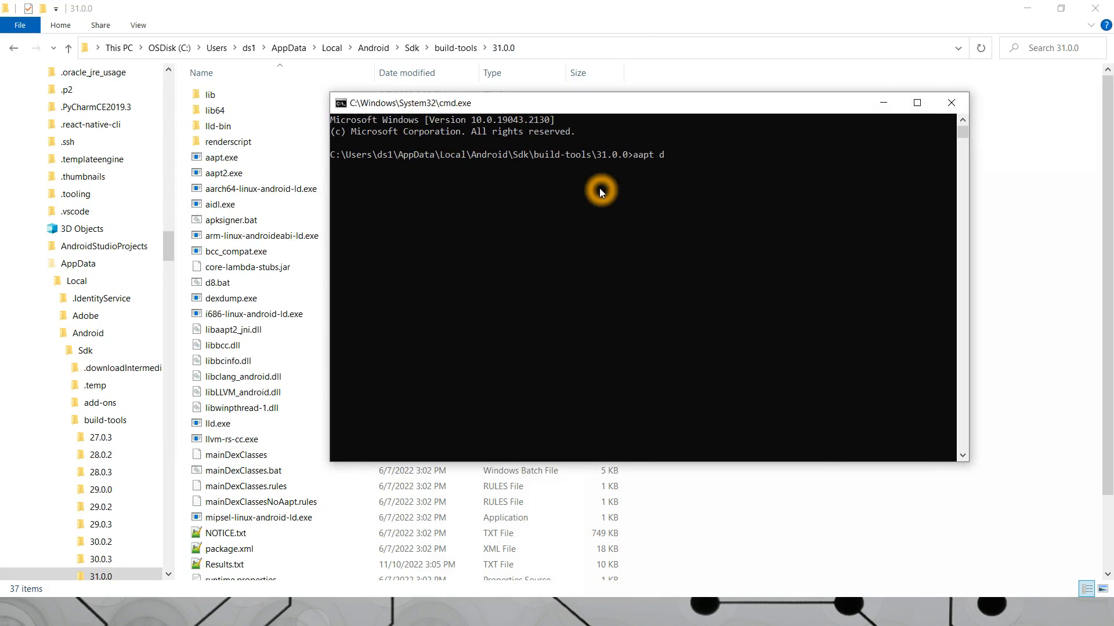
type("ump")
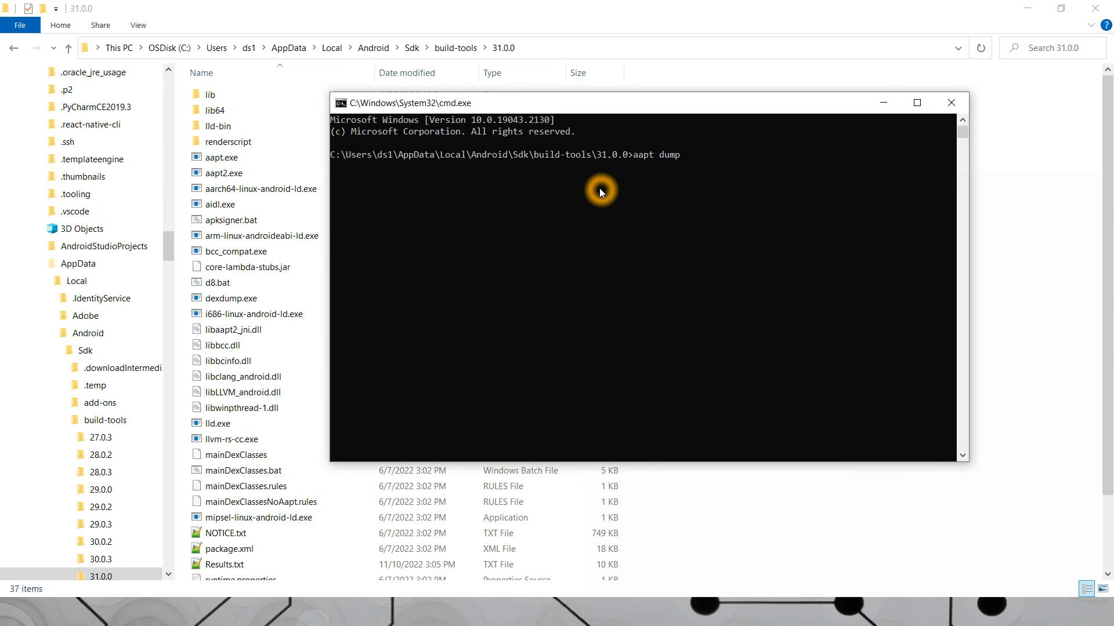
type("badging")
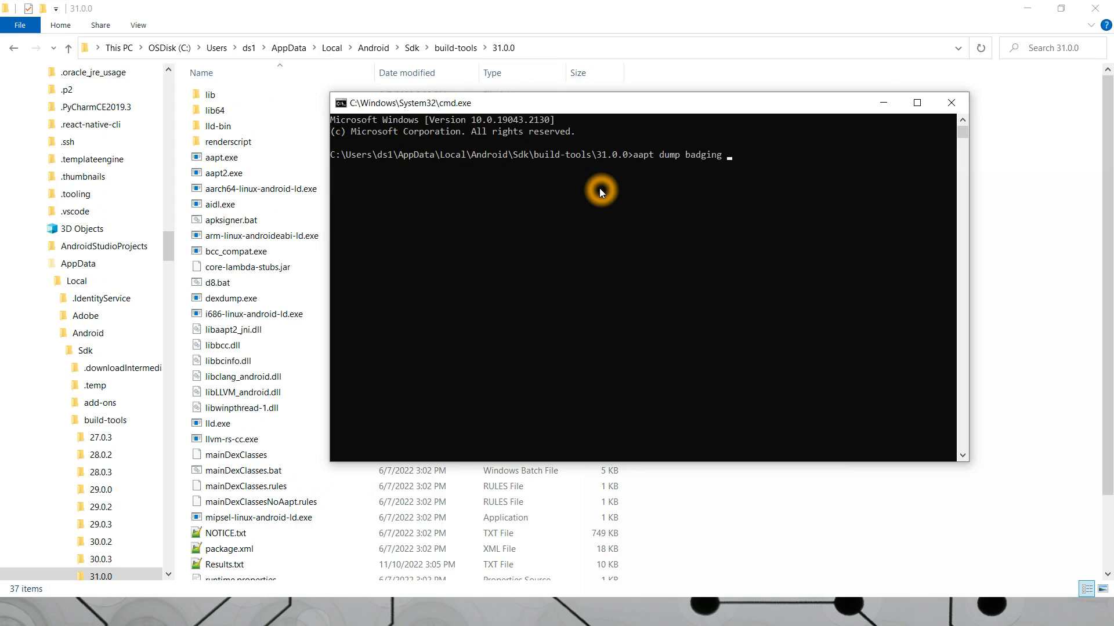
mouse_move(654, 175)
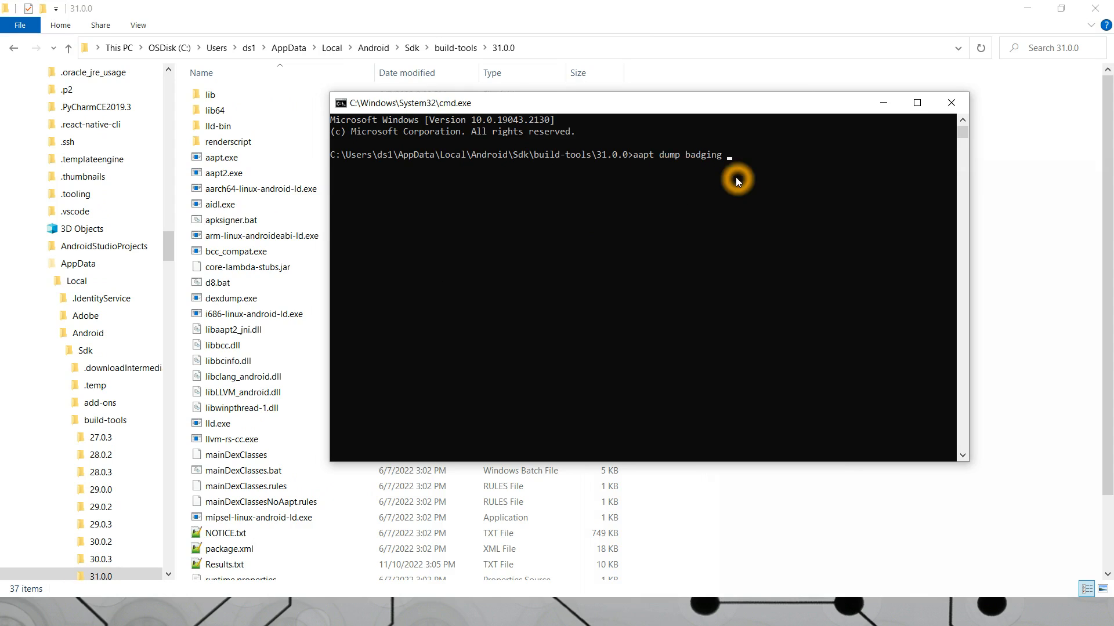
mouse_move(685, 257)
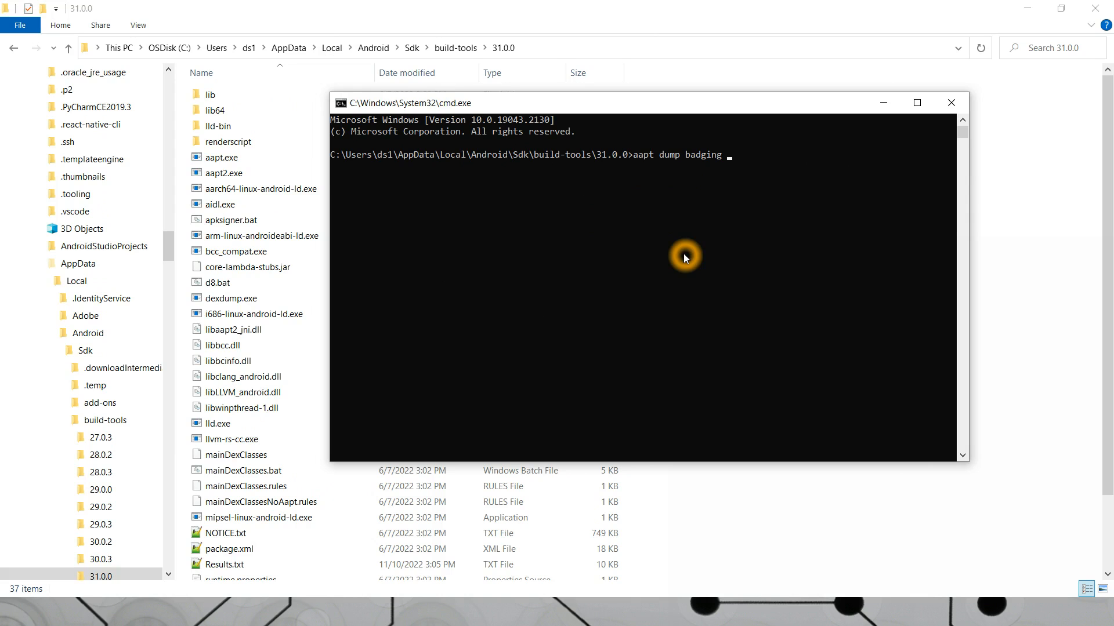
mouse_move(1080, 156)
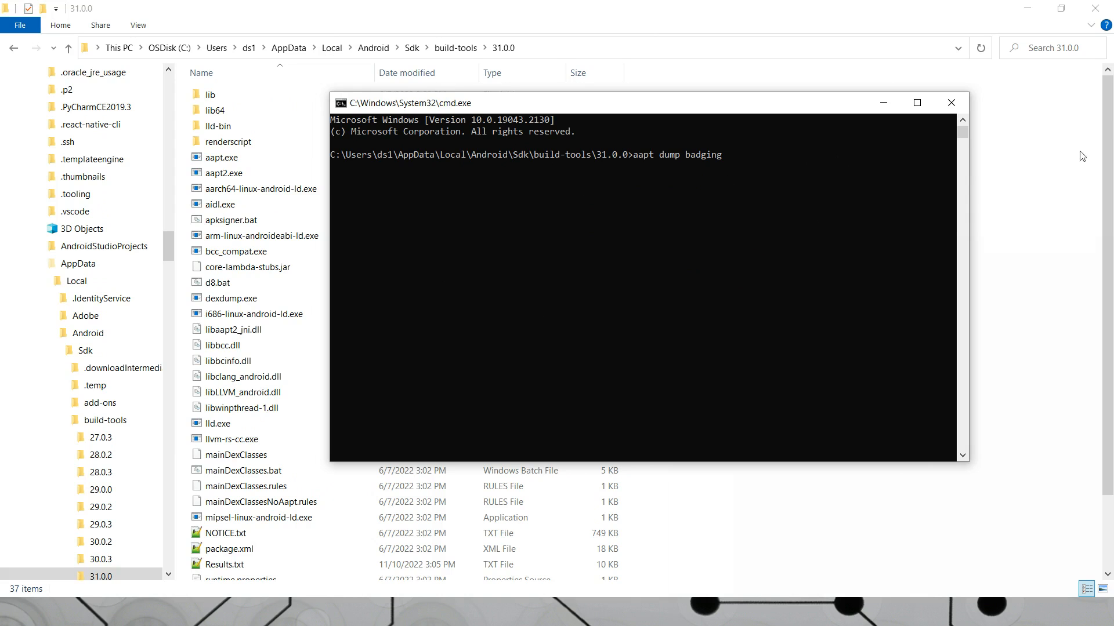
Add the full path of SpeechServicesByGoogle_arm.apk to the badging command.
left_click(951, 102)
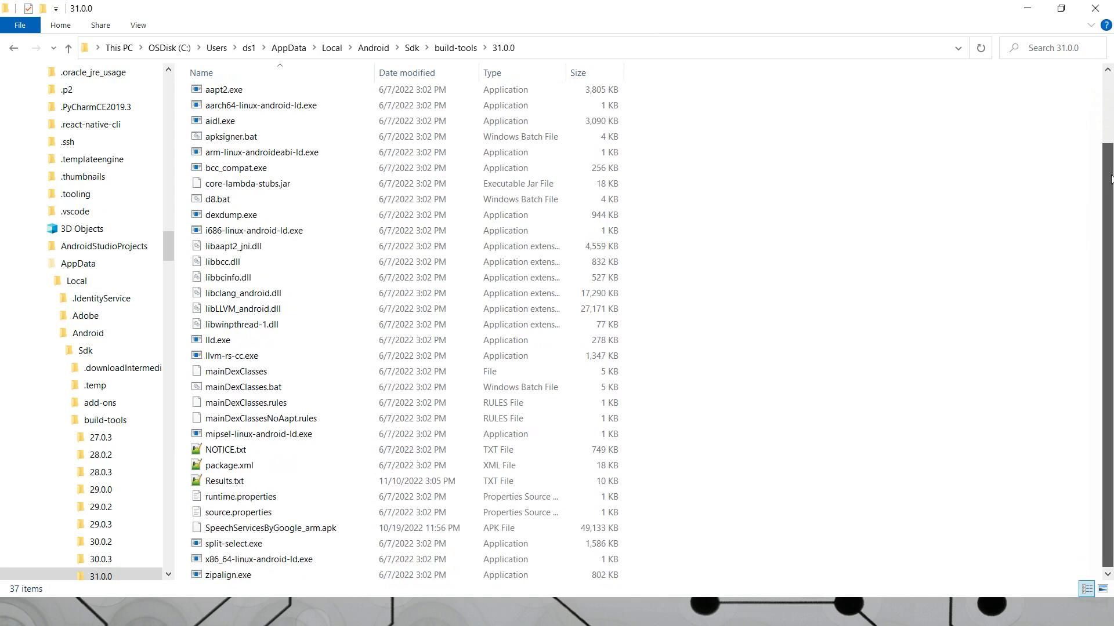
left_click(329, 526)
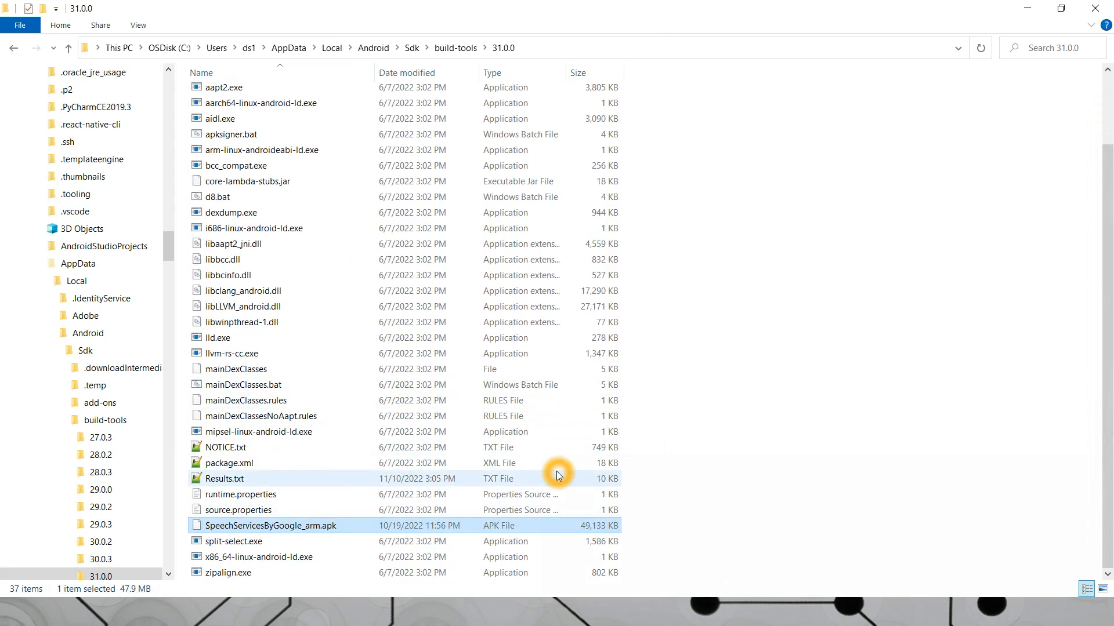
mouse_move(467, 528)
type("aapt dump badging")
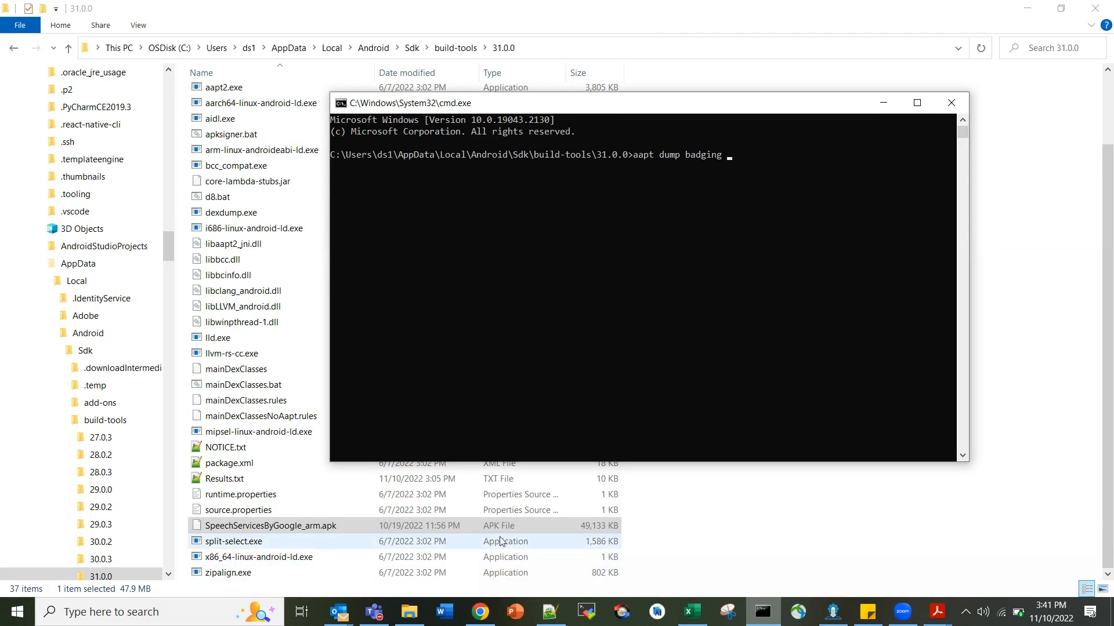
type("C:\\Users\\ds1\\AppData\\Local\\Android\\Sdk\\build-tools\\31.0.0\\SpeechServicesByGoogle_arm.apk")
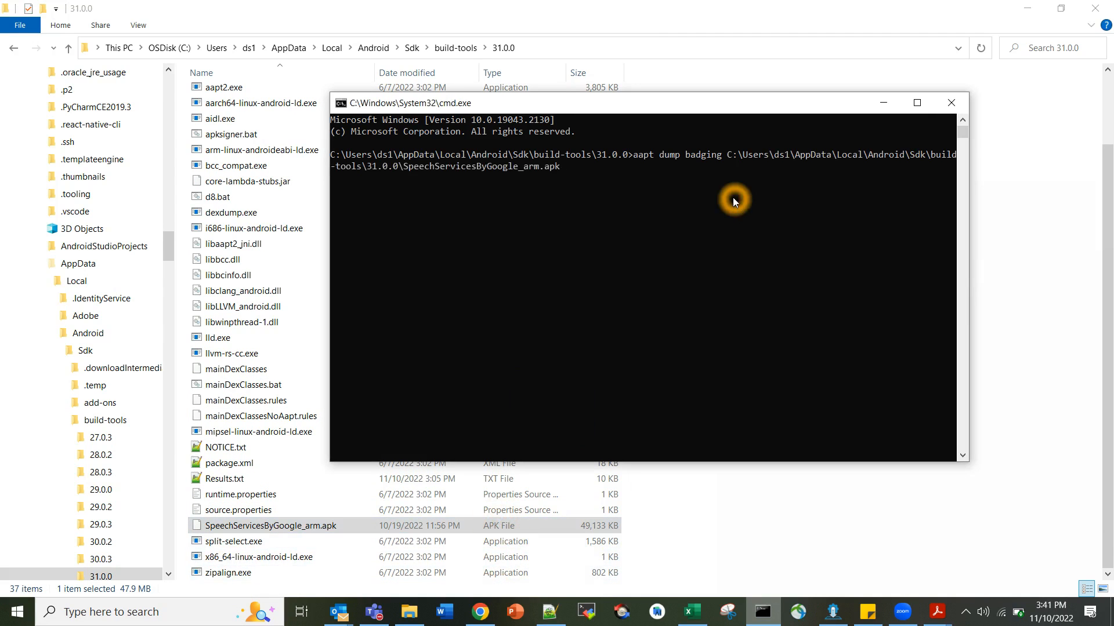
mouse_move(755, 200)
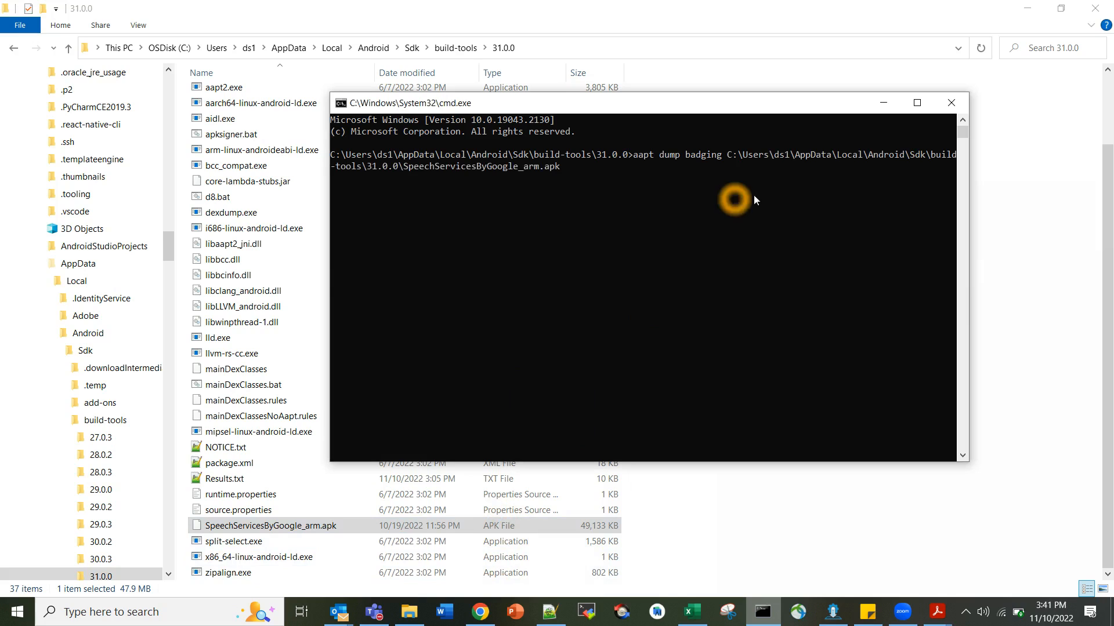
mouse_move(672, 173)
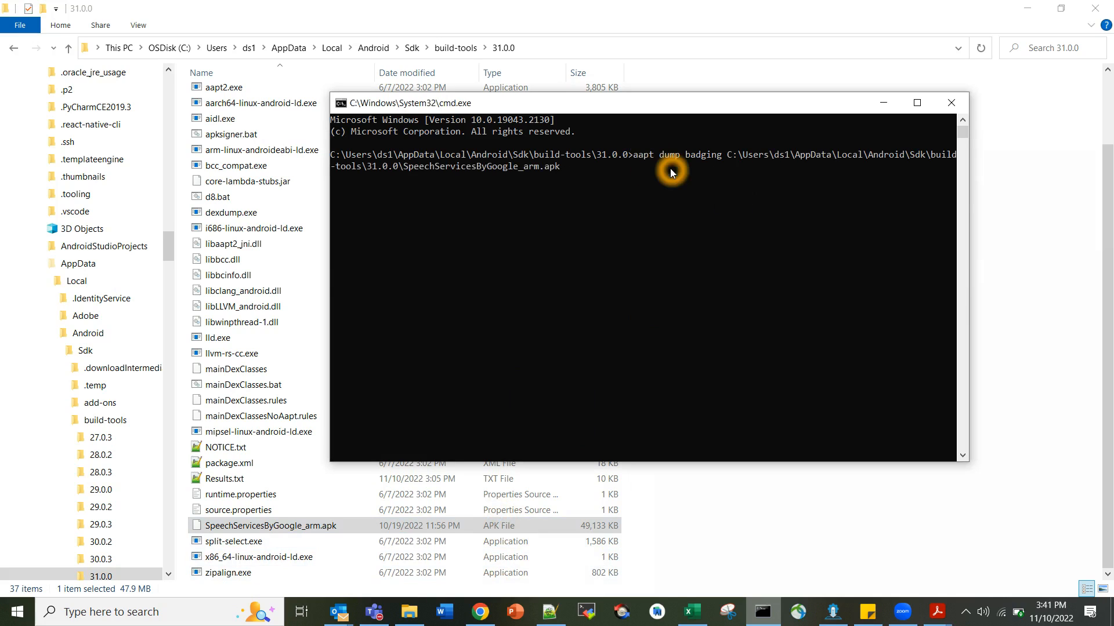
mouse_move(572, 210)
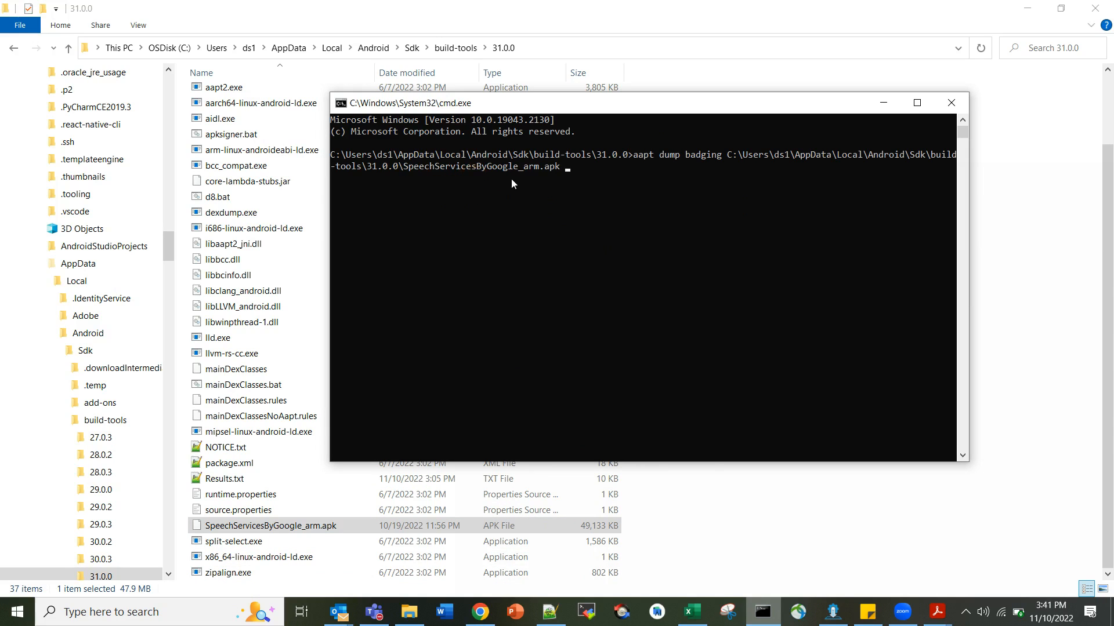
left_click(541, 188)
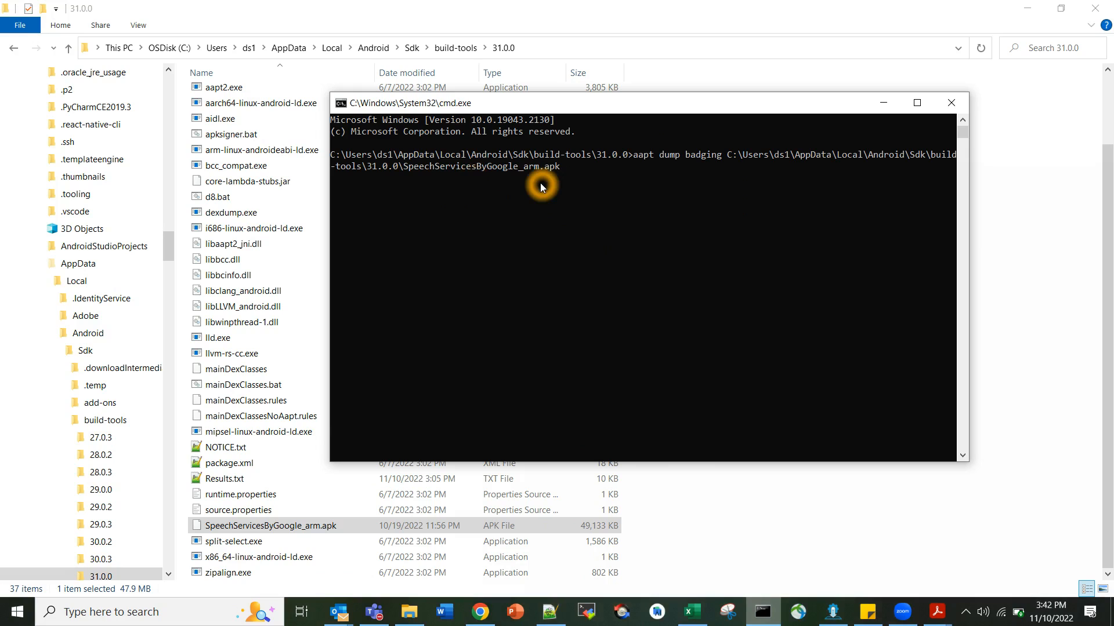
mouse_move(510, 311)
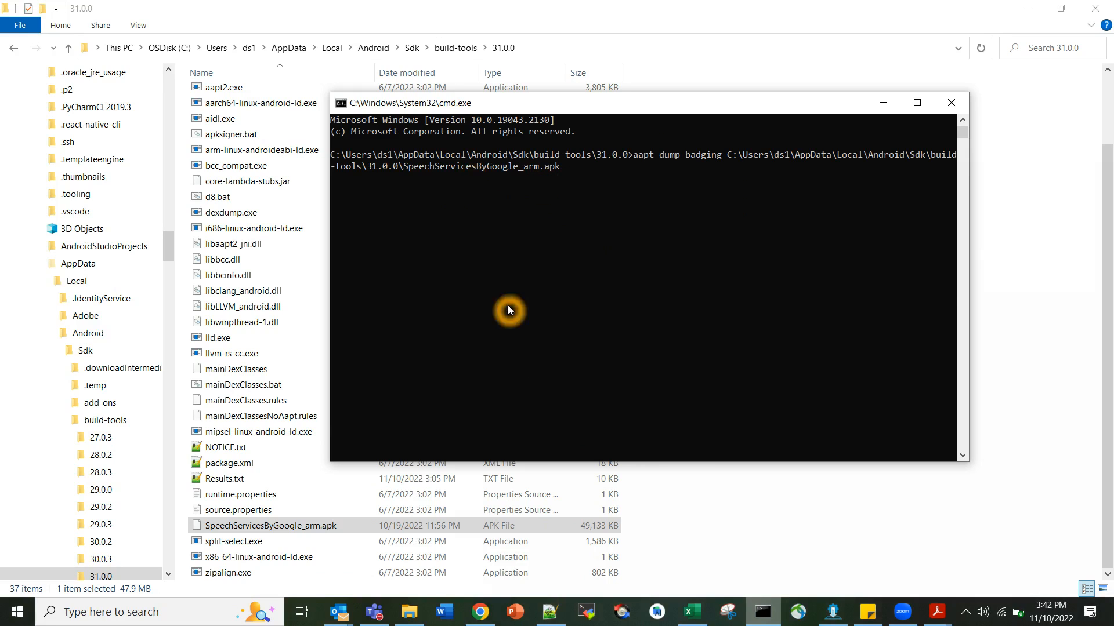
mouse_move(557, 310)
type(" >")
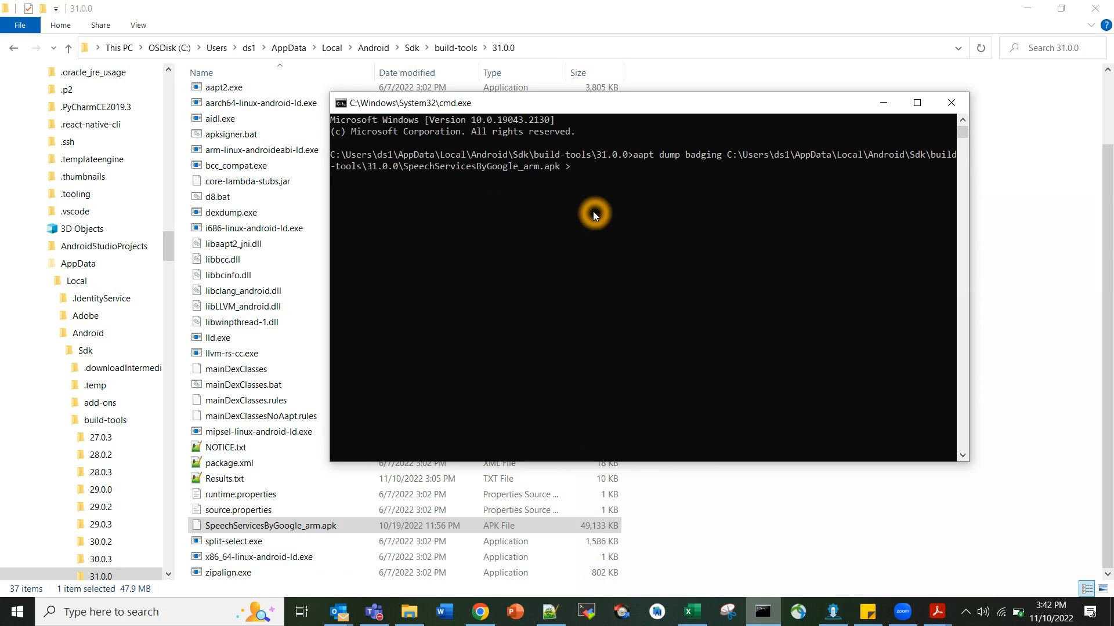
Redirect the badging output into Google.txt and run the command.
type("G")
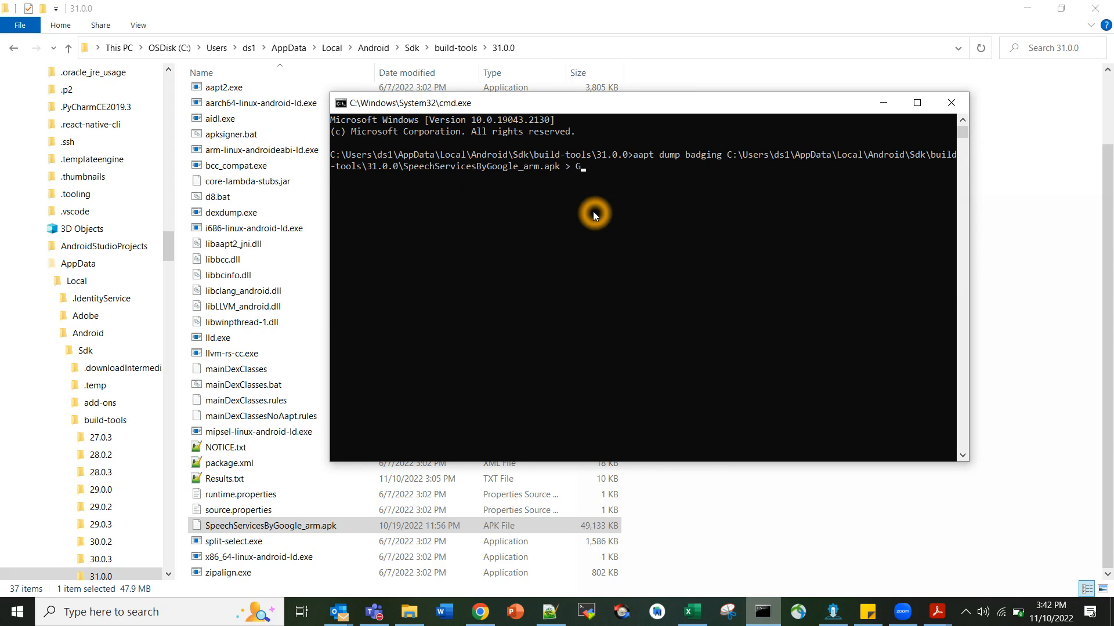
type("oog")
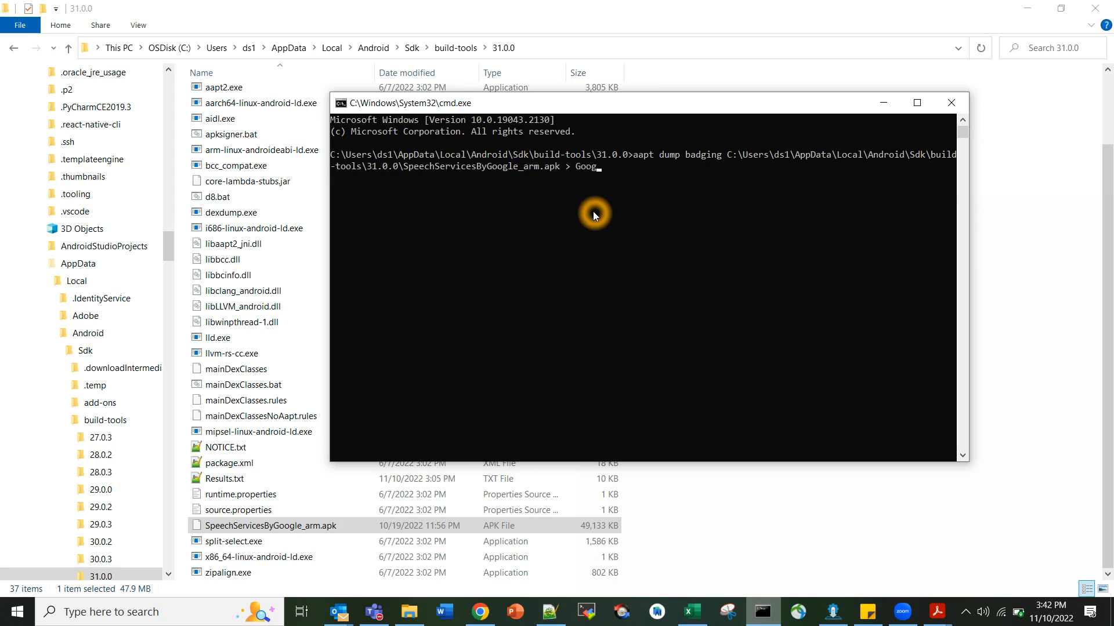
type("le.")
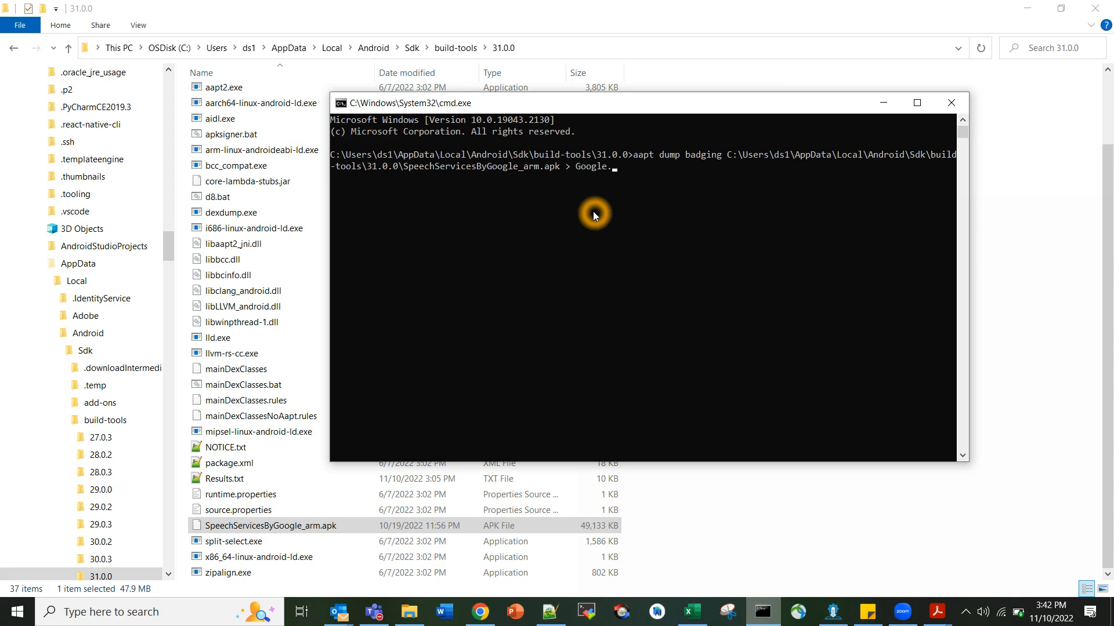
key("Enter")
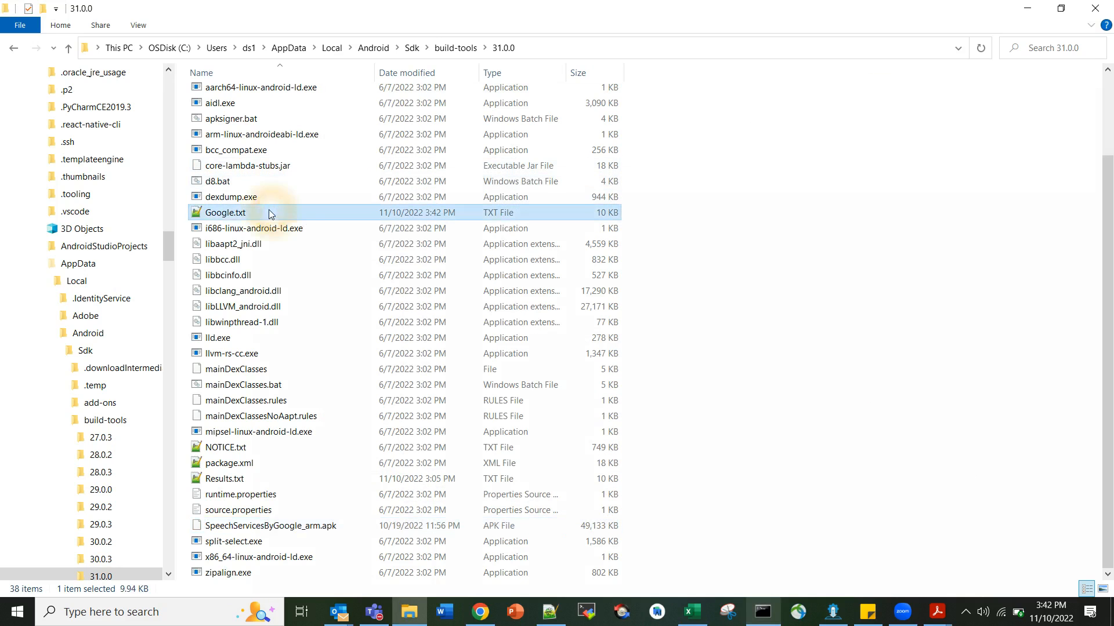
Open Google.txt and inspect package com.google.android.tts, UpsideDownCake build name and SDK versions.
double_click(225, 213)
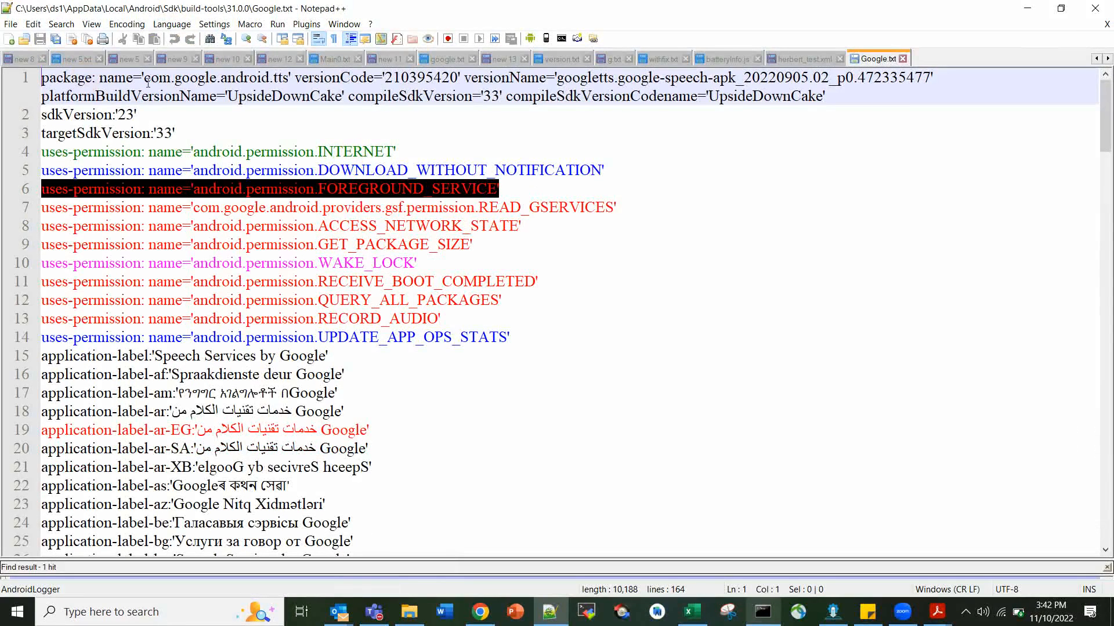
mouse_move(168, 78)
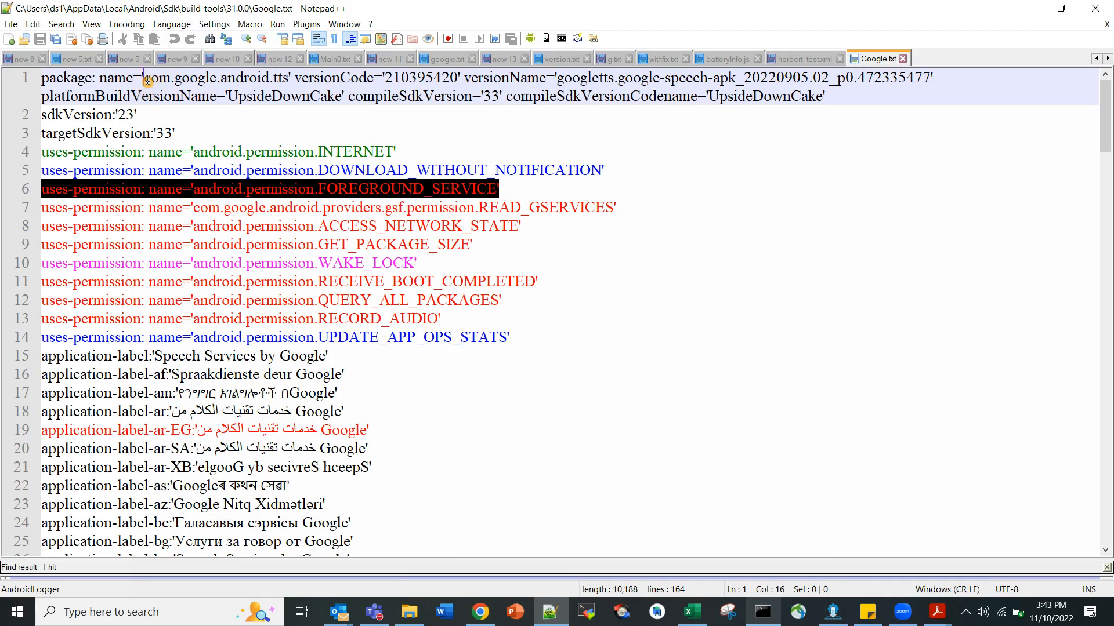
double_click(219, 79)
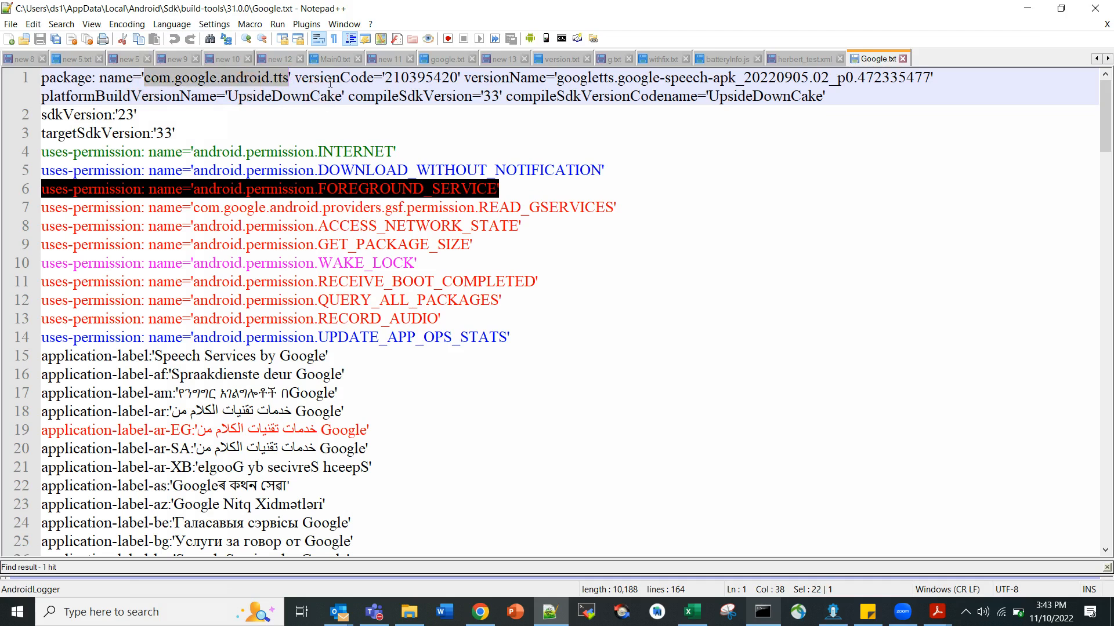
double_click(426, 78)
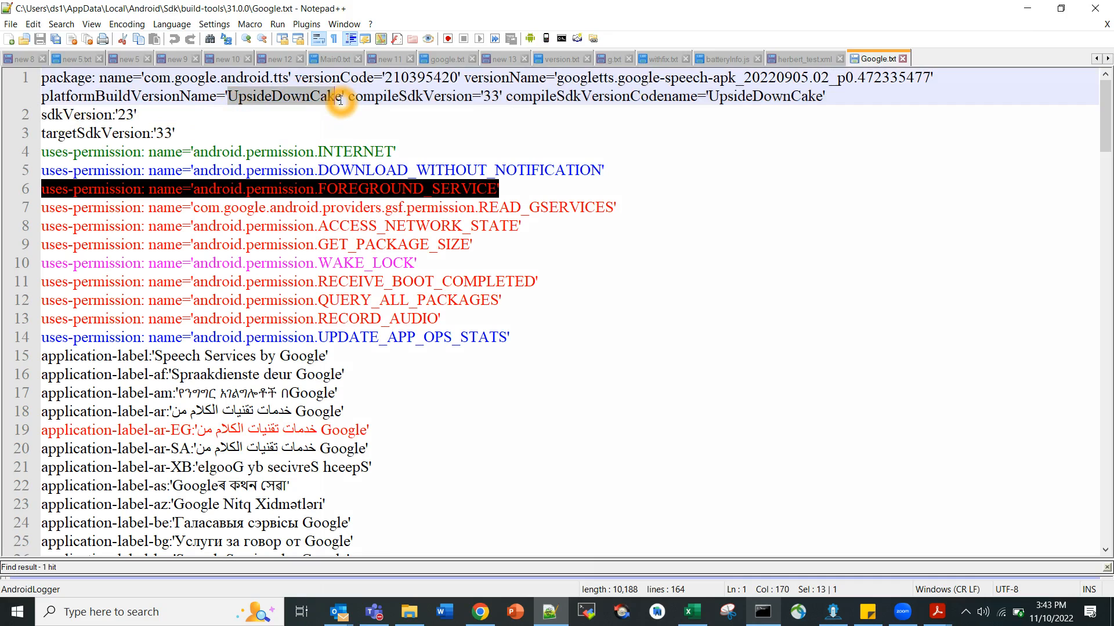
mouse_move(253, 118)
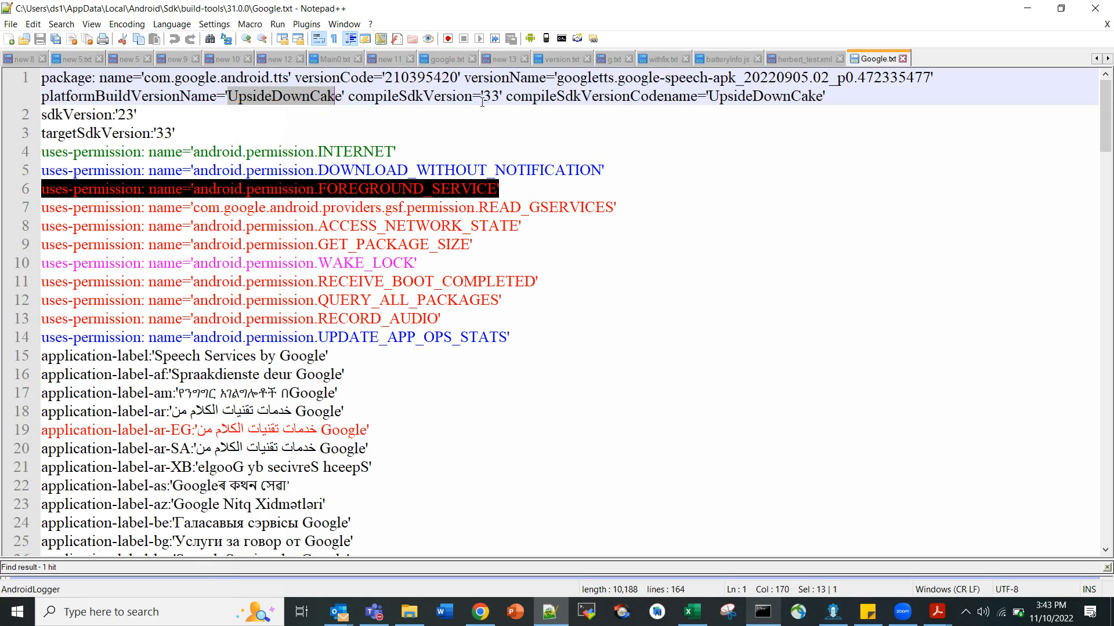
left_click(493, 96)
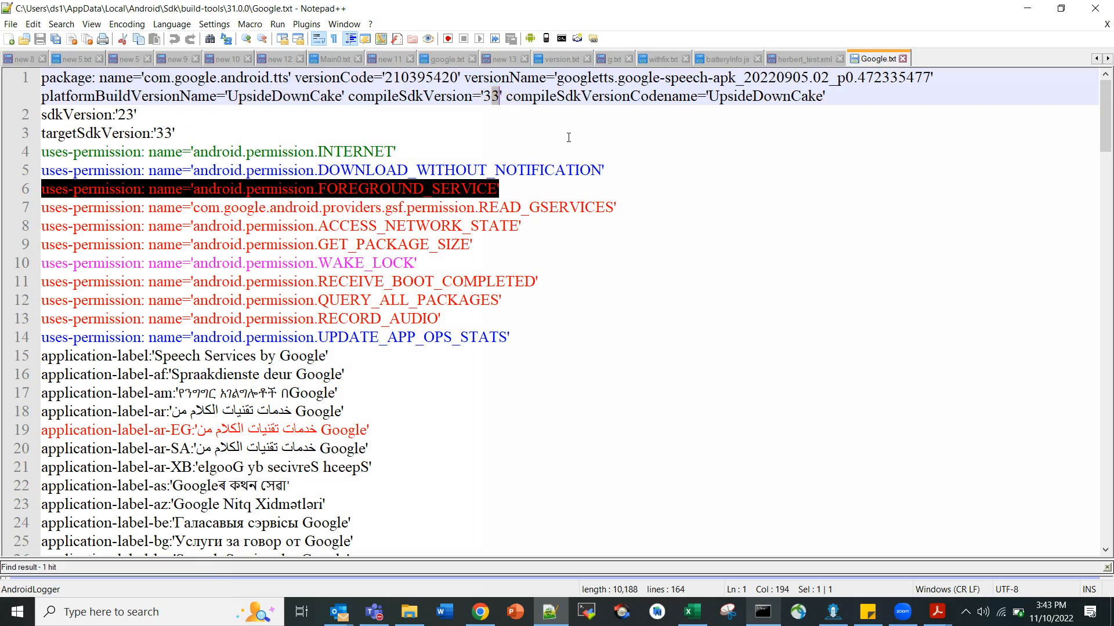
left_click(103, 114)
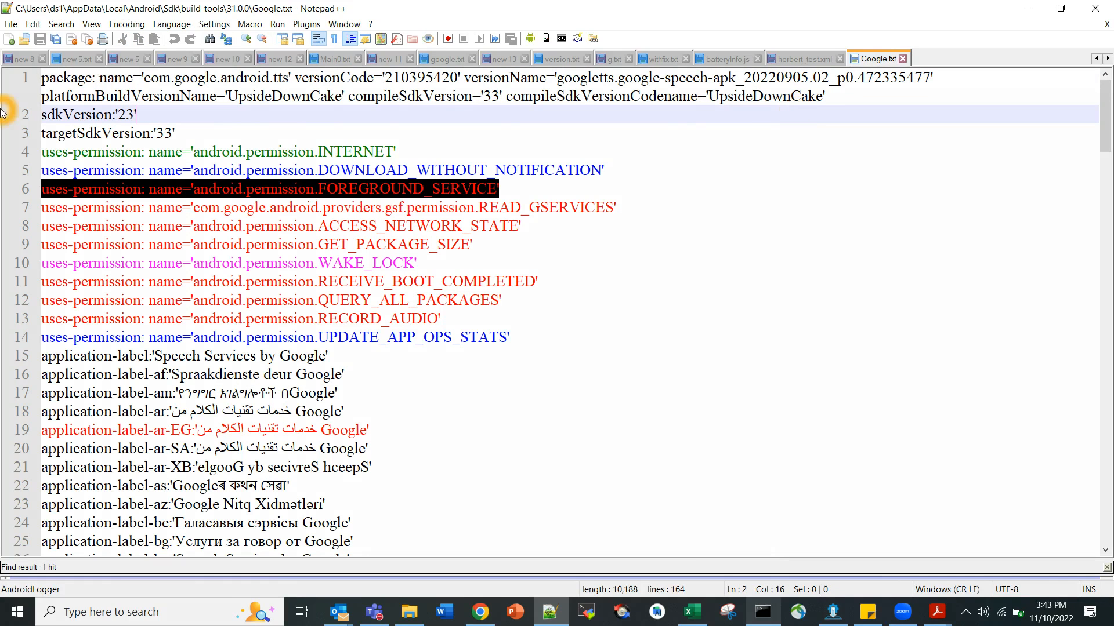
left_click(165, 134)
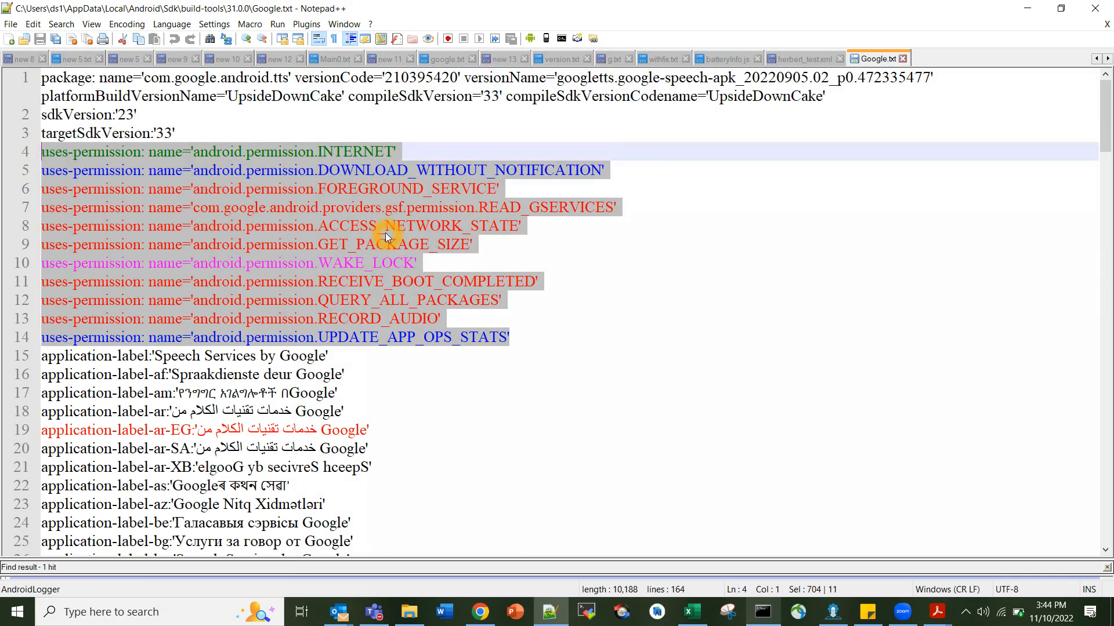
mouse_move(361, 158)
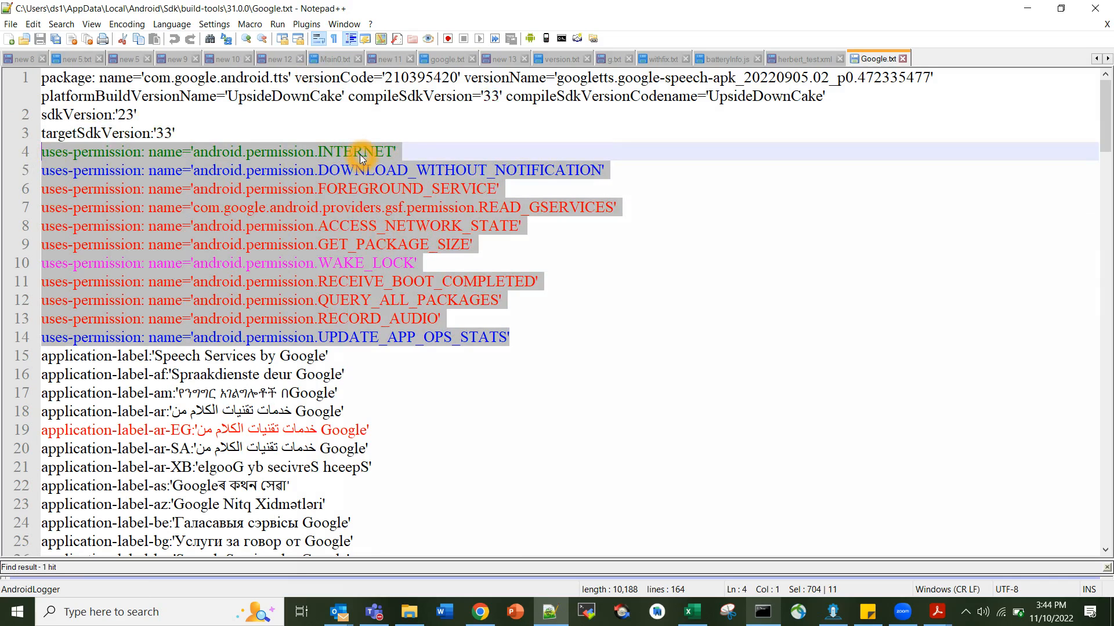
mouse_move(348, 246)
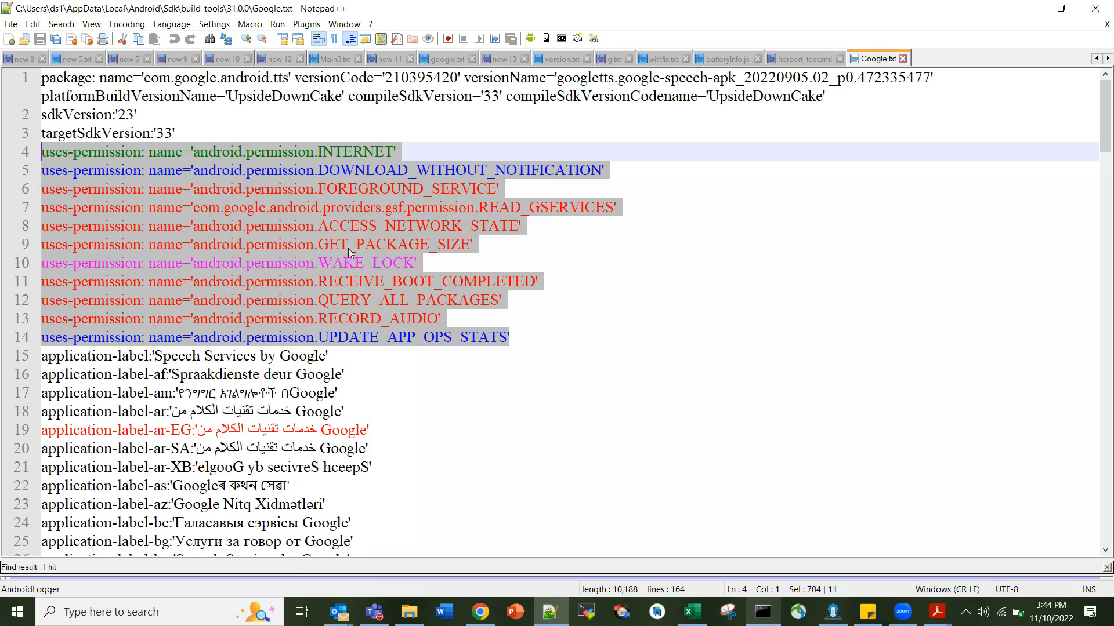
mouse_move(176, 327)
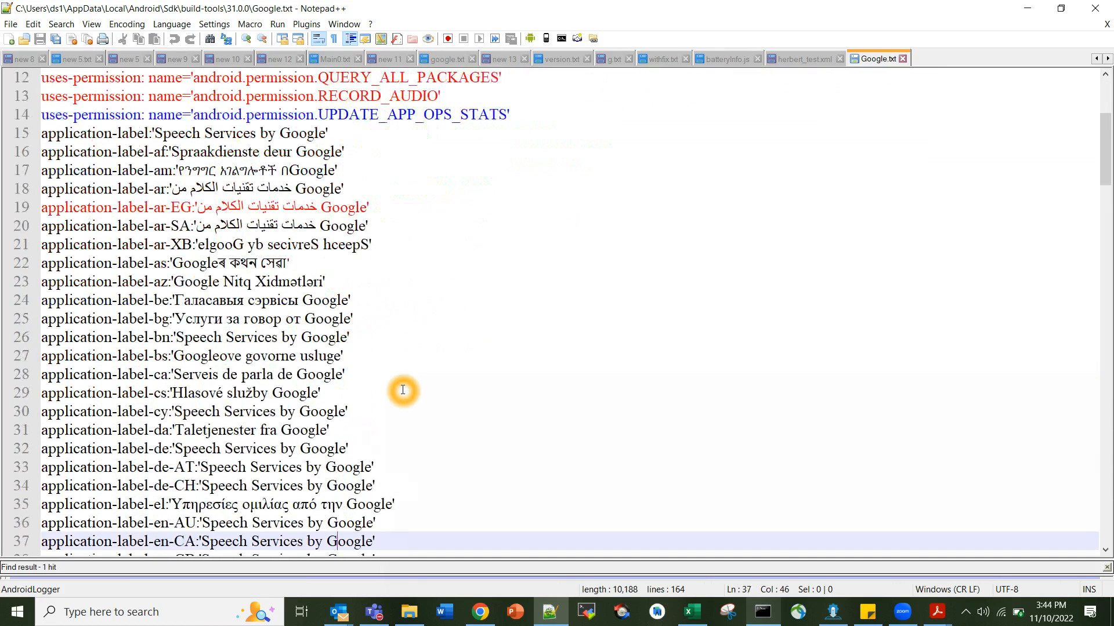
scroll("down", 3)
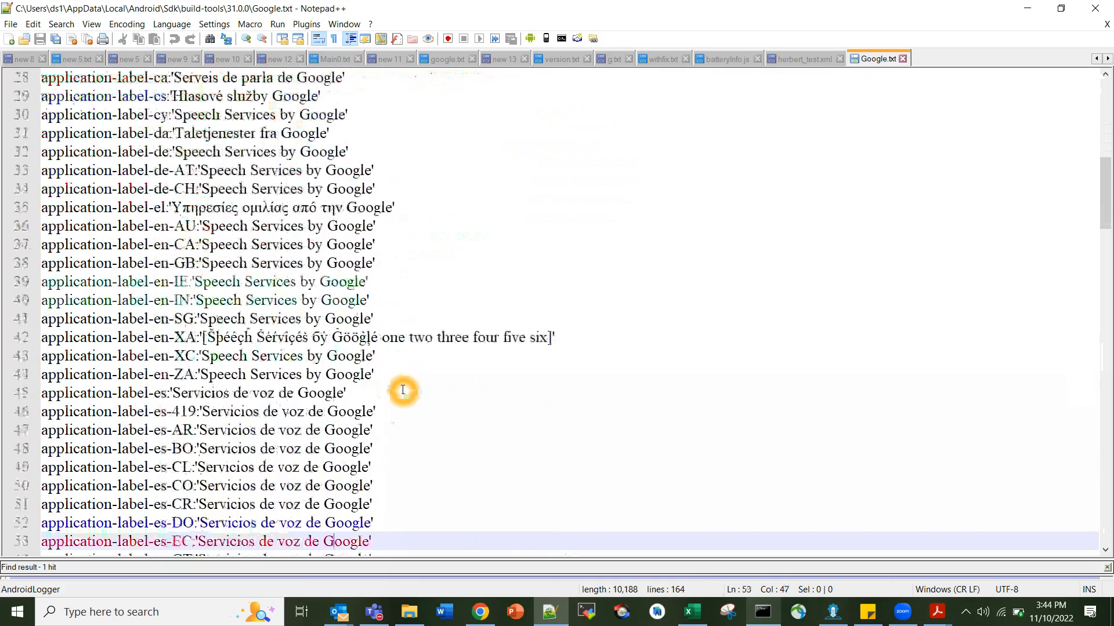
scroll("down", 3)
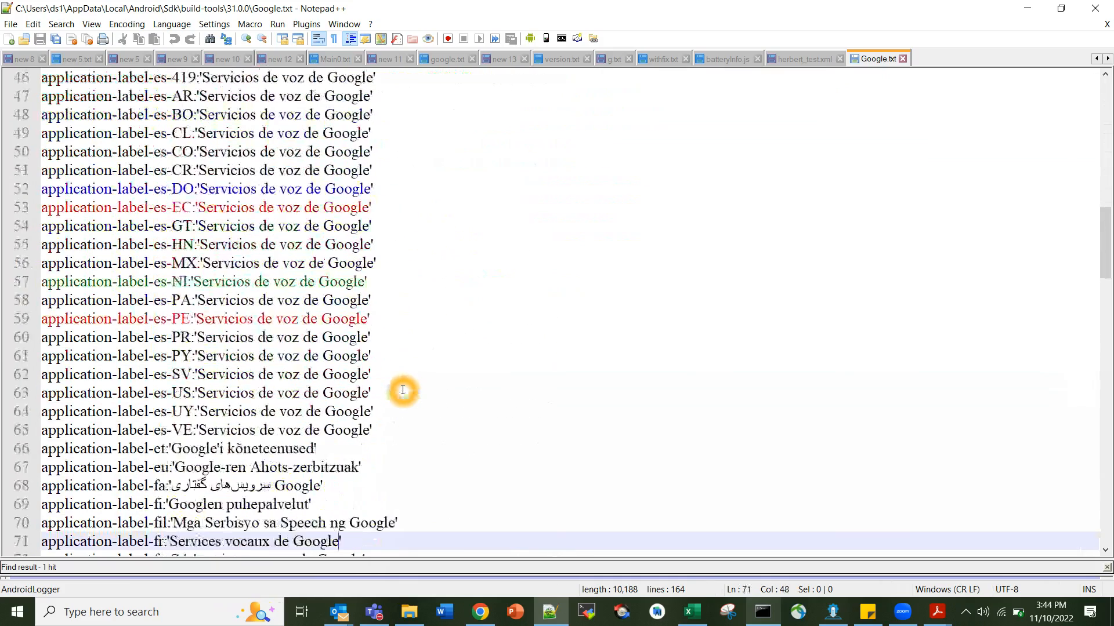
scroll("down", 3)
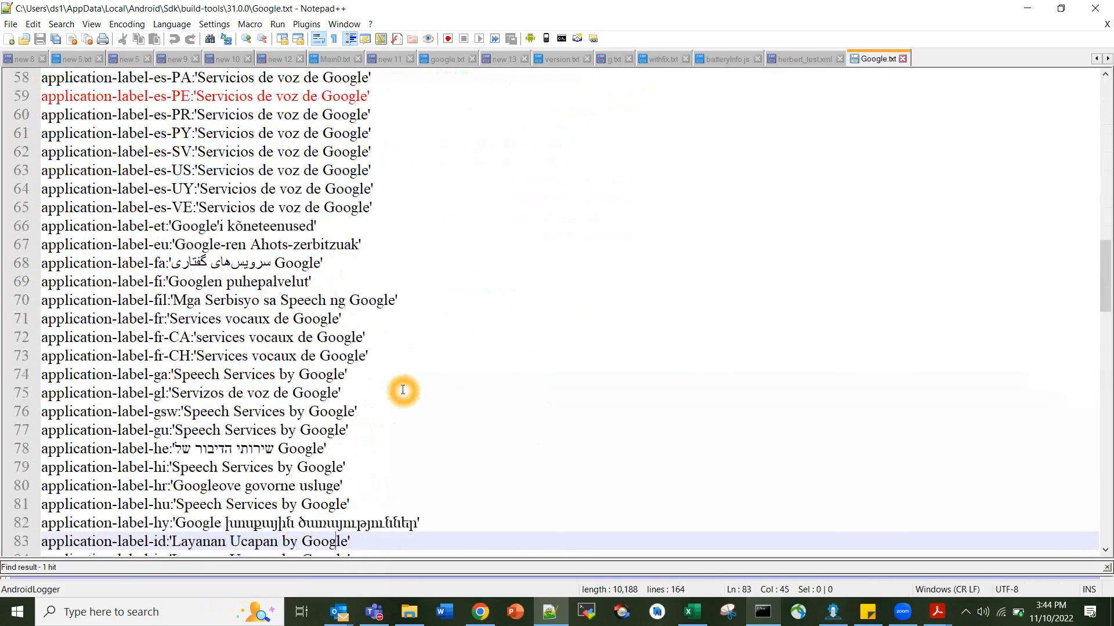
scroll("down", 3)
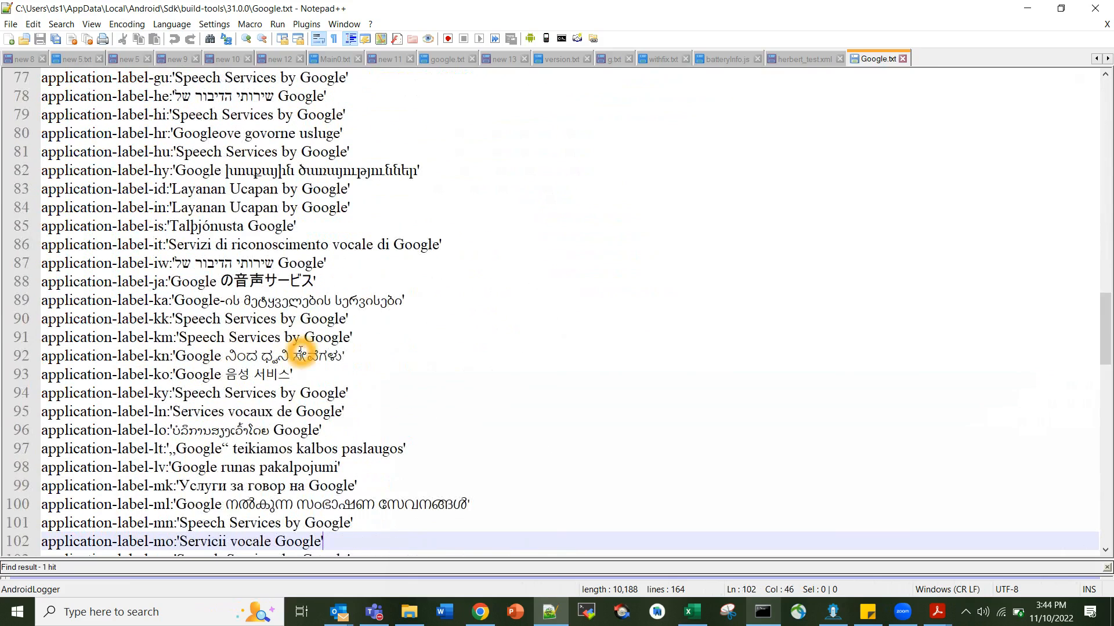
scroll("down", 3)
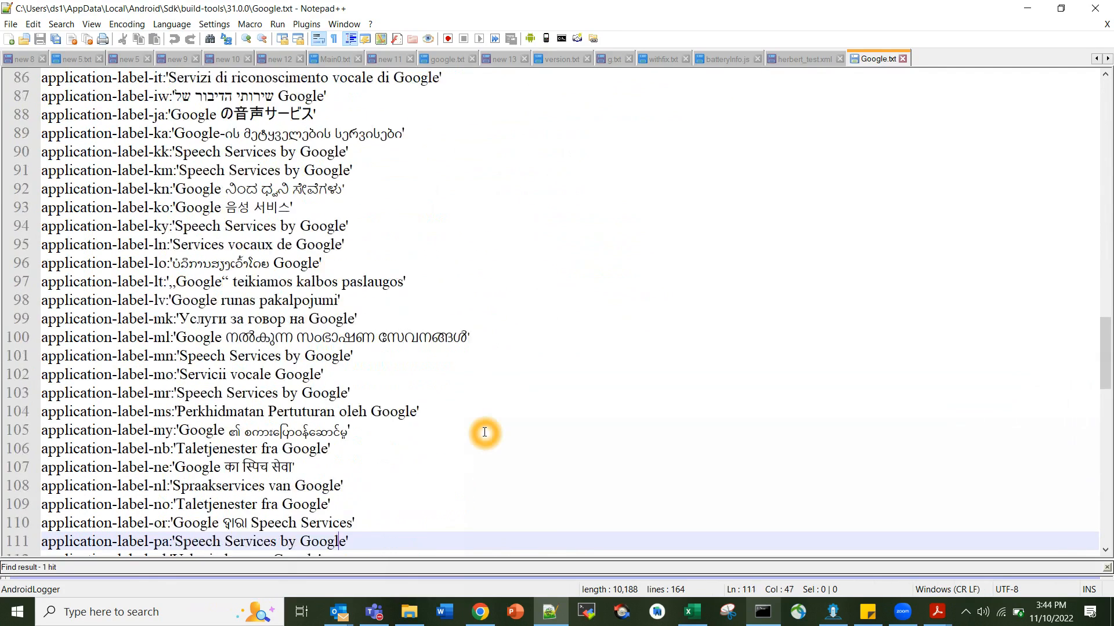
scroll("down", 3)
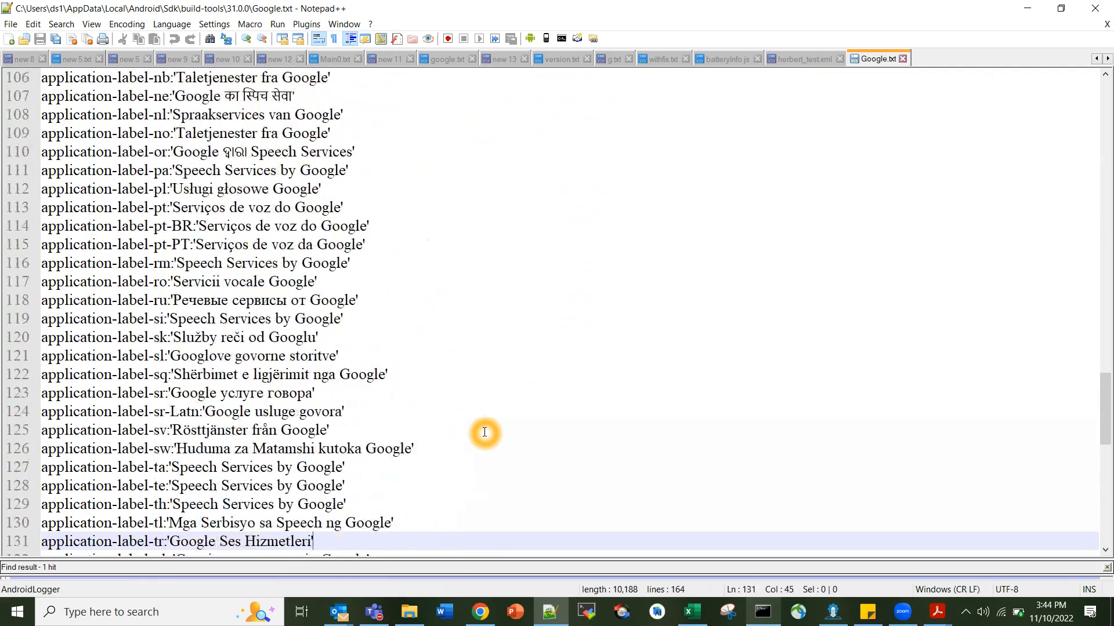
scroll("down", 3)
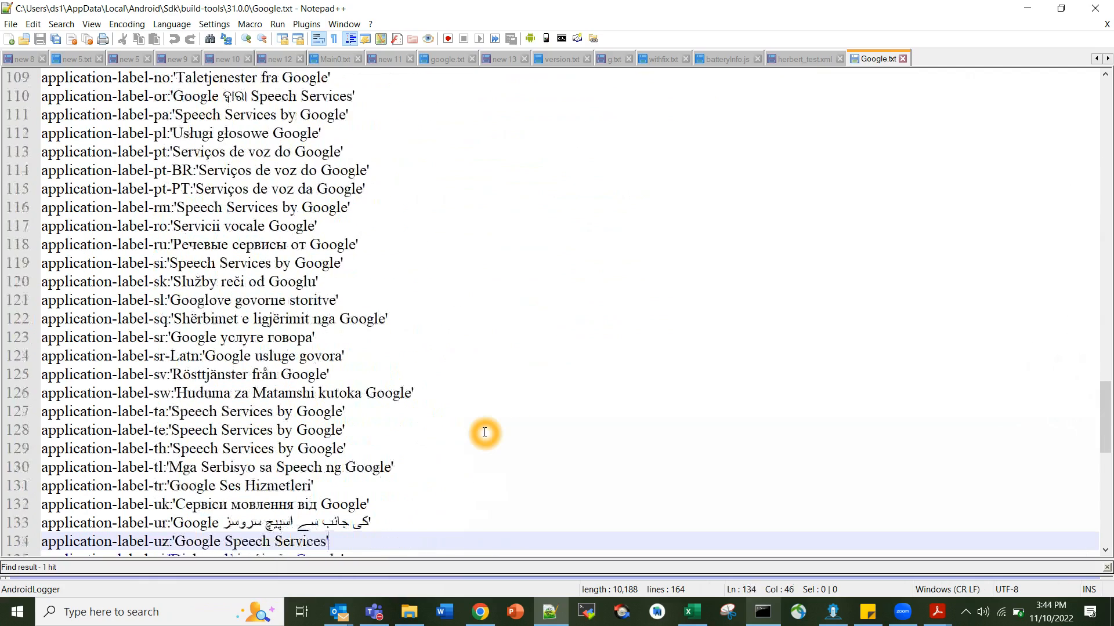
scroll("down", 3)
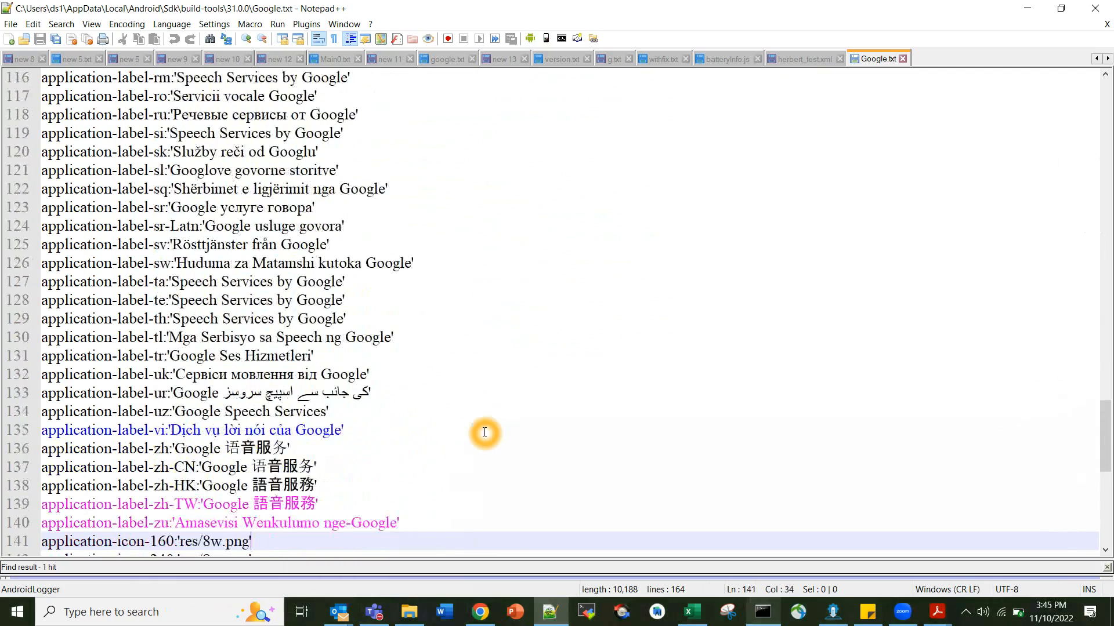
scroll("down", 3)
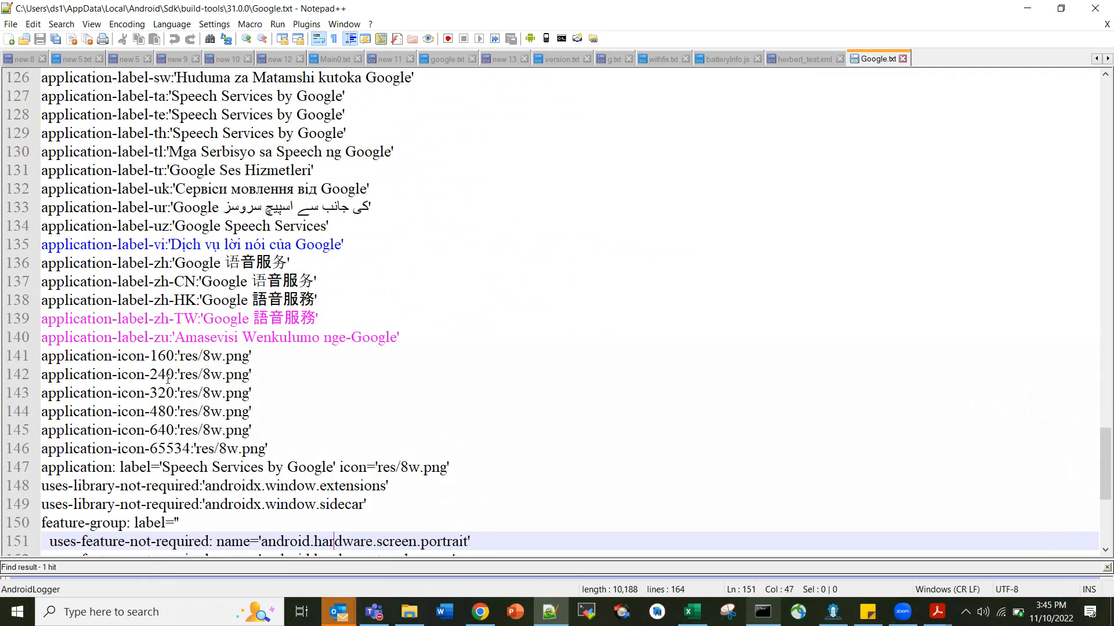
mouse_move(291, 421)
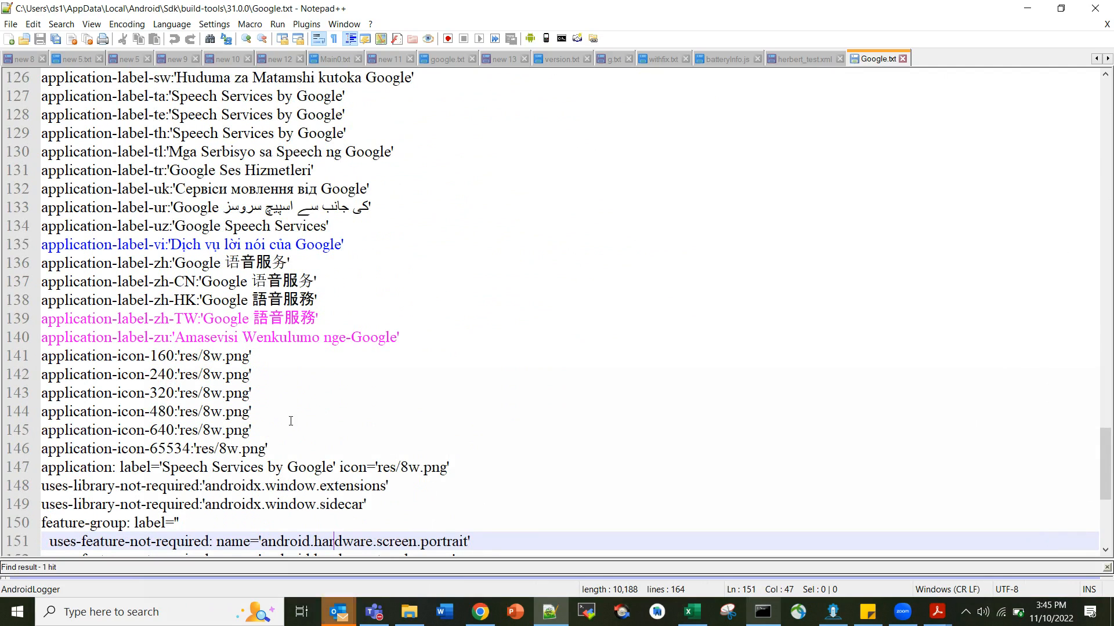
scroll("down", 3)
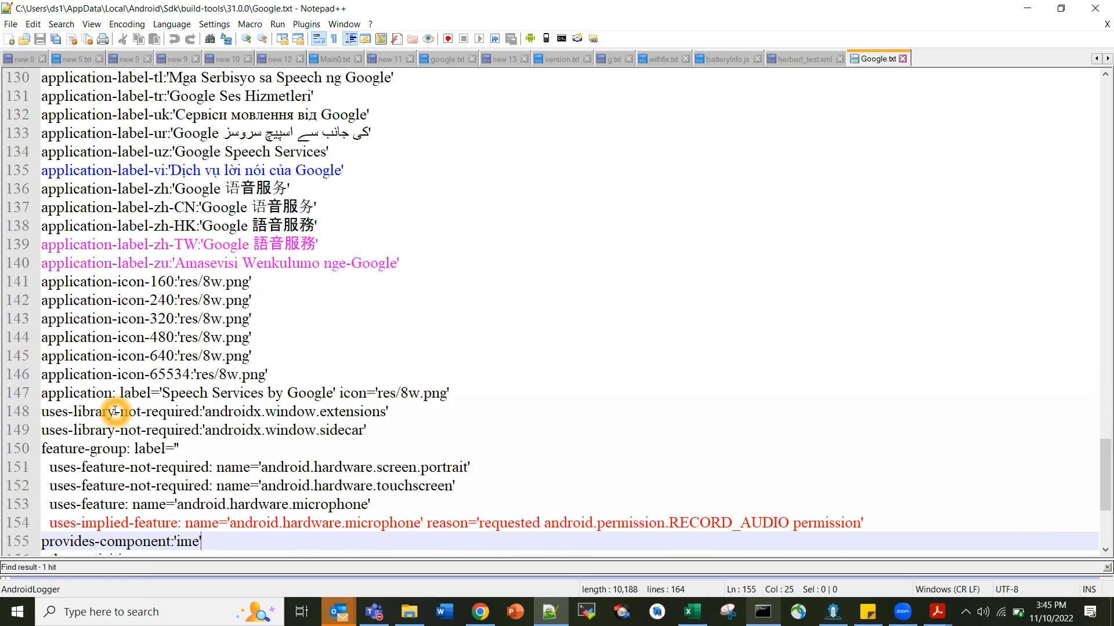
mouse_move(165, 396)
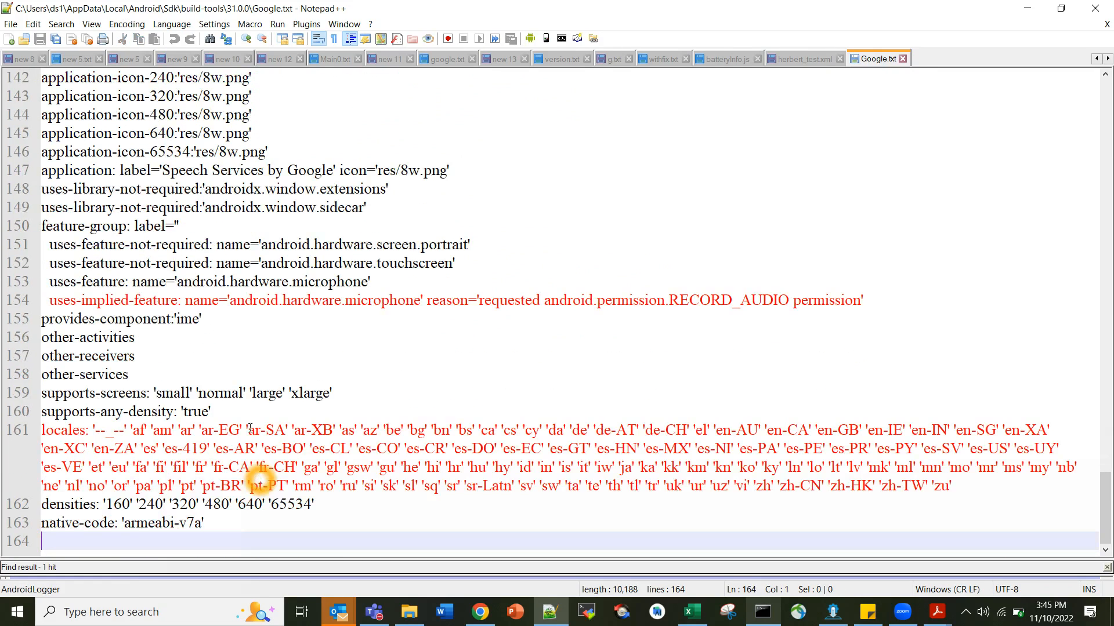
left_click_drag(254, 244, 373, 262)
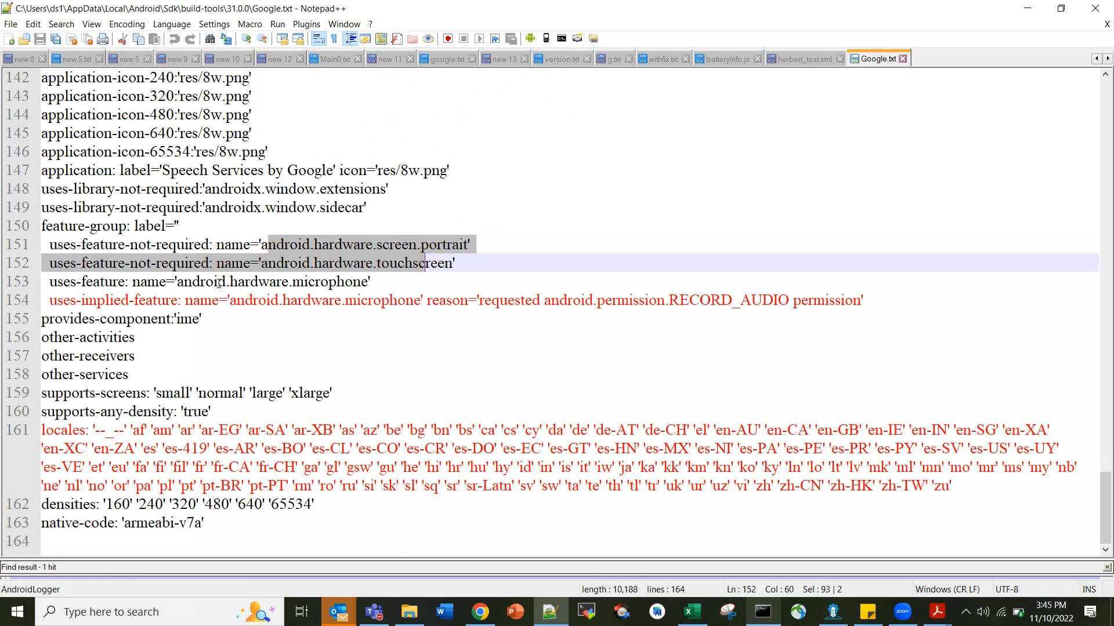
mouse_move(475, 251)
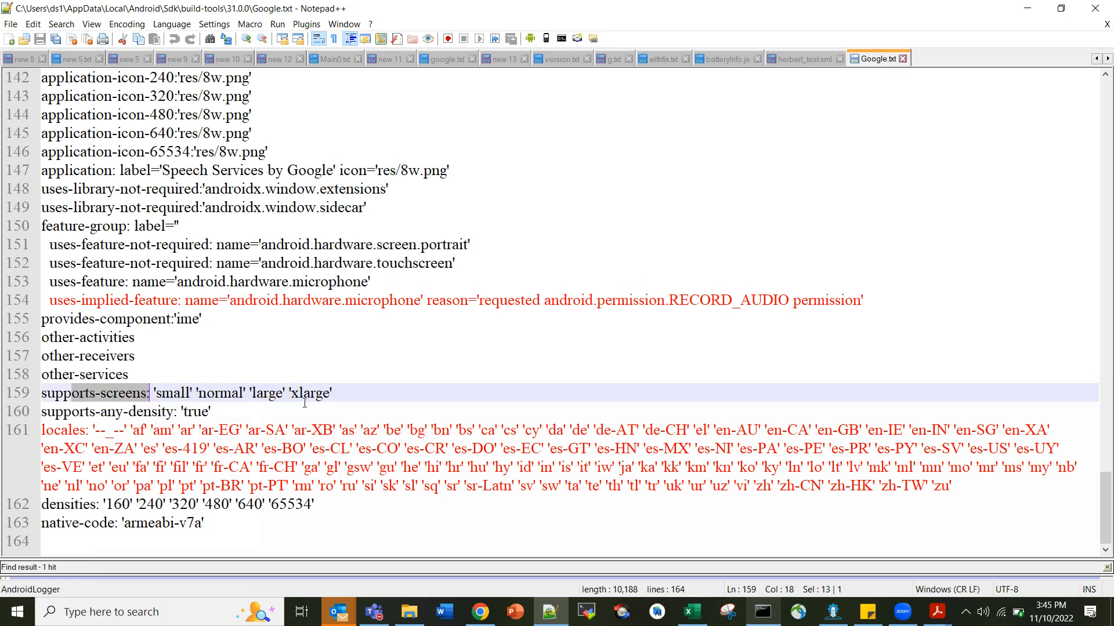
mouse_move(157, 393)
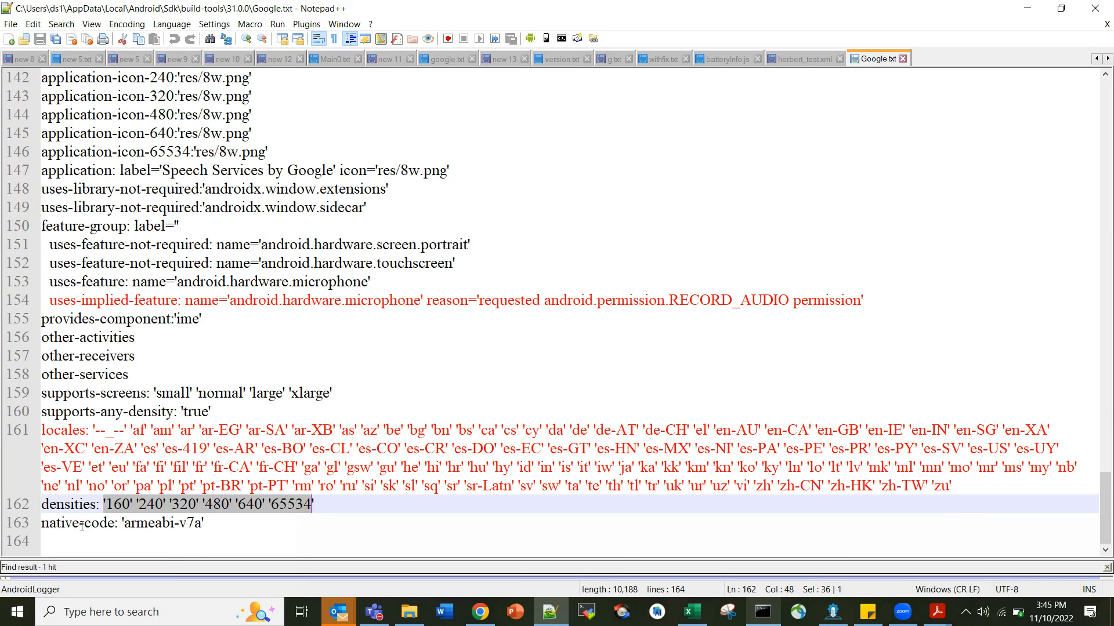
left_click(162, 527)
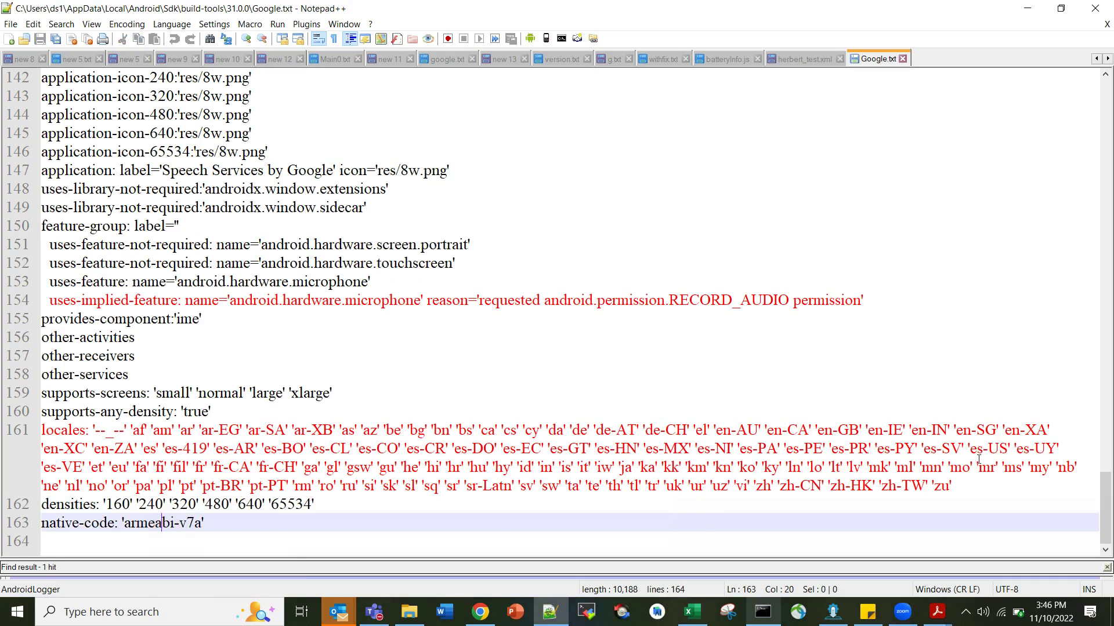
scroll("up", 3)
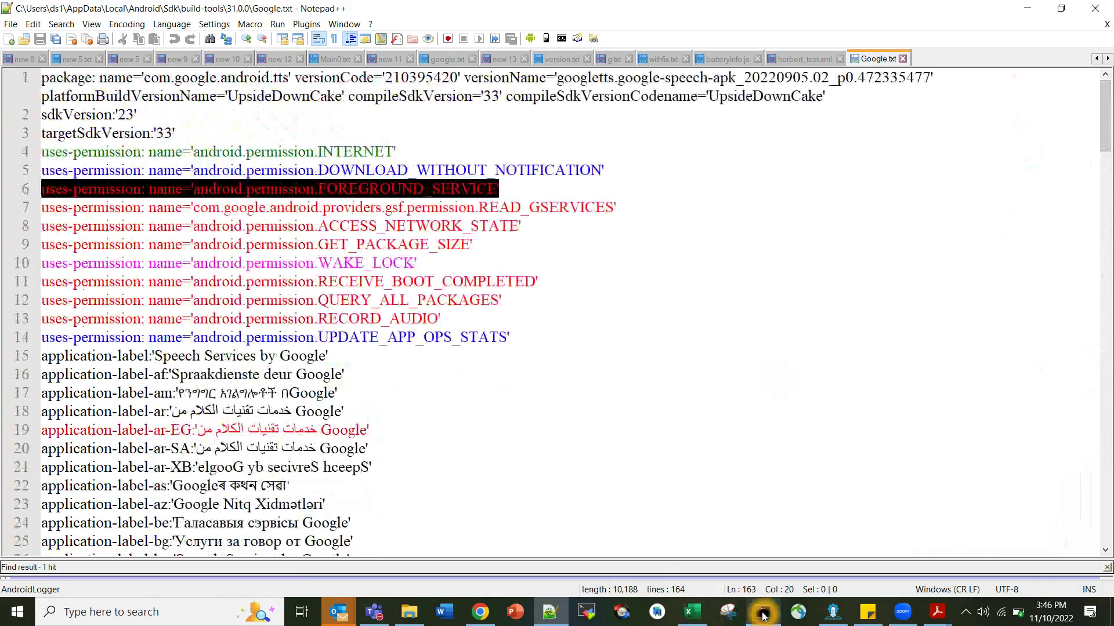
Bring the cmd.exe window forward from the taskbar.
left_click(763, 612)
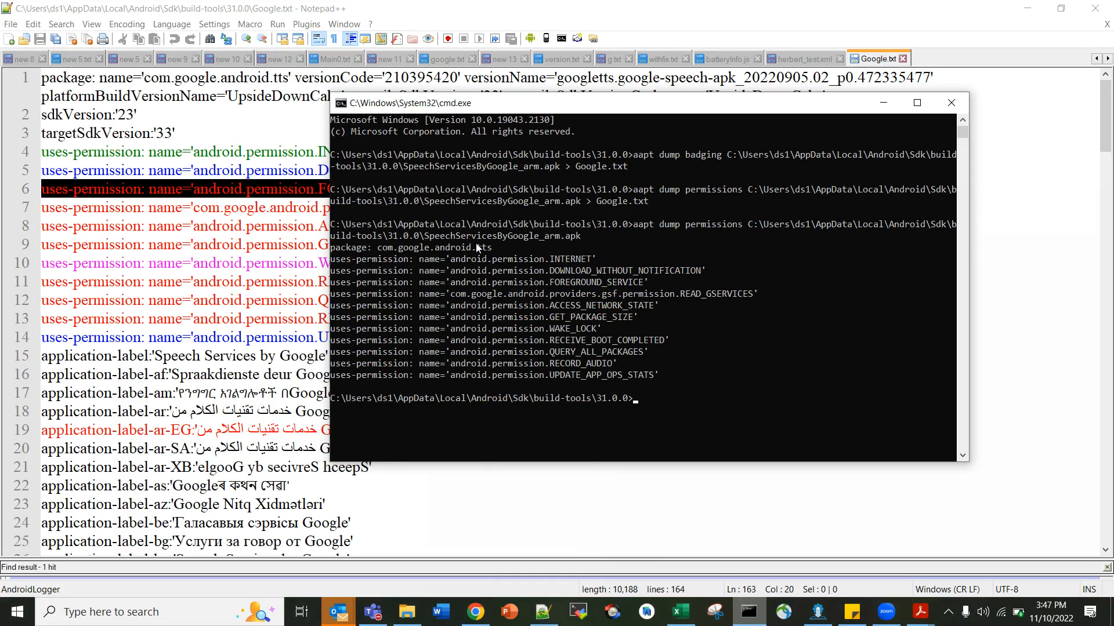
mouse_move(571, 269)
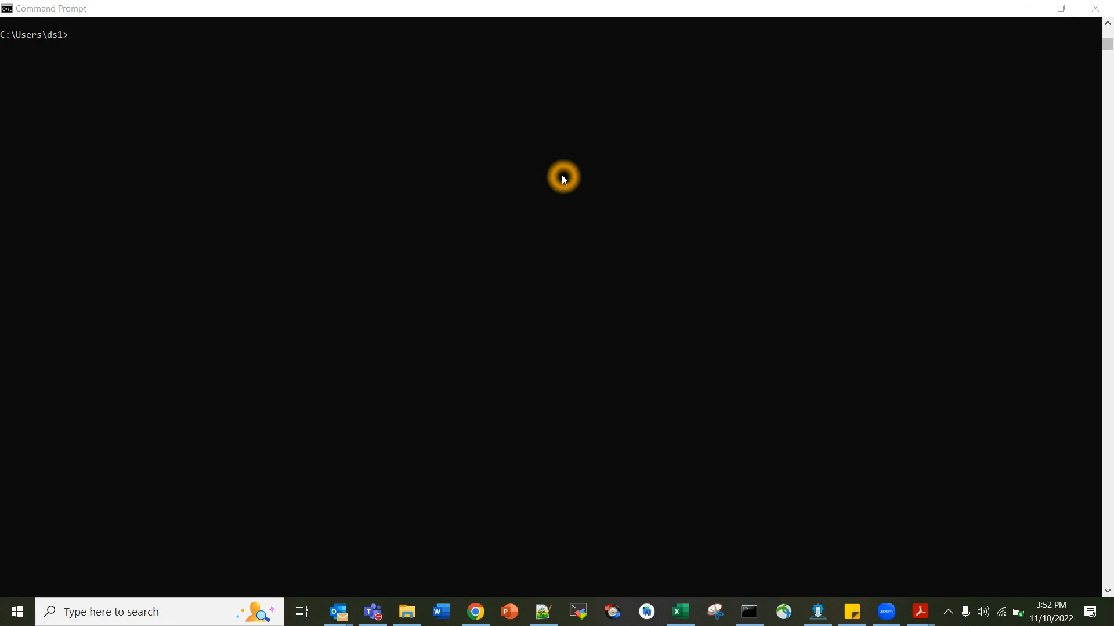
Run adb shell dumpsys package for com.google.android.calculator, redirecting output to calc.txt.
type("adb shell")
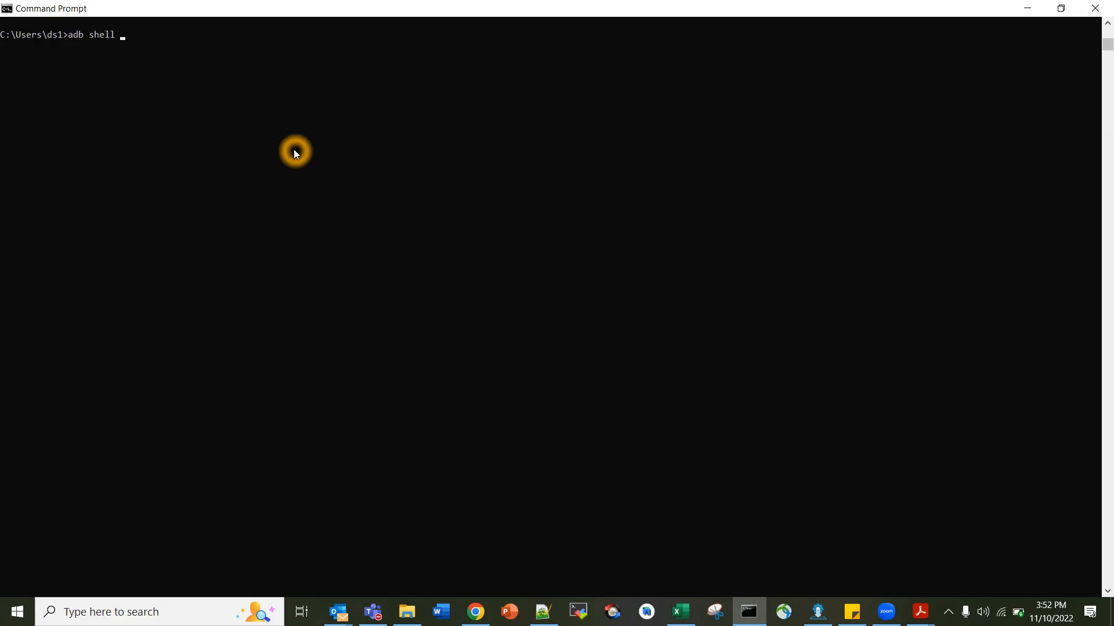
type("dumpsys")
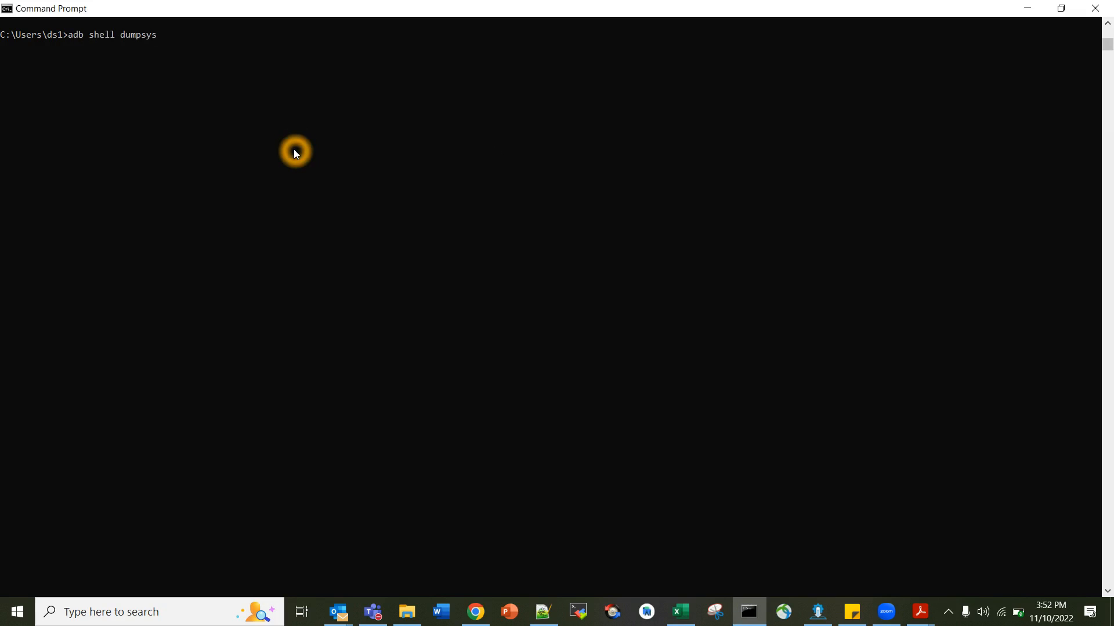
type("package")
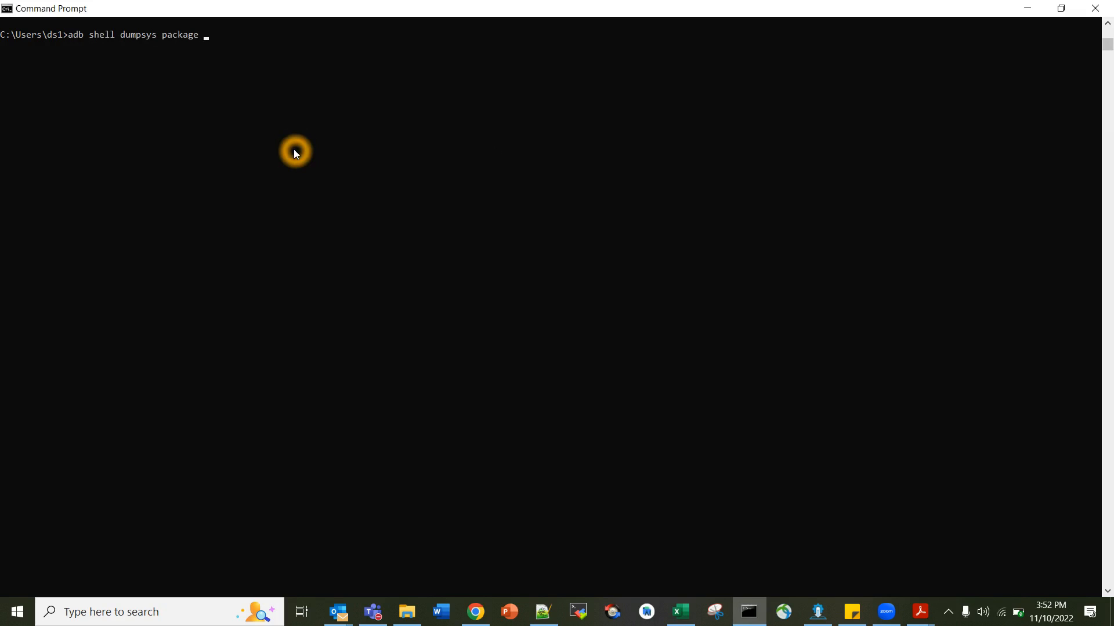
type("package:com.google.android.calculator >")
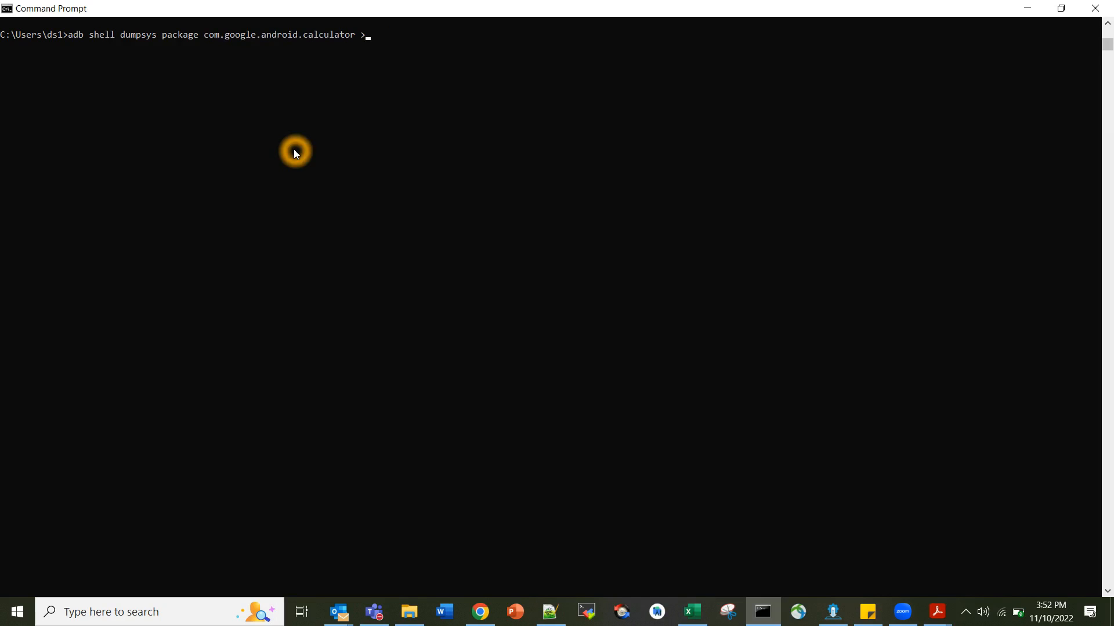
type("calc.")
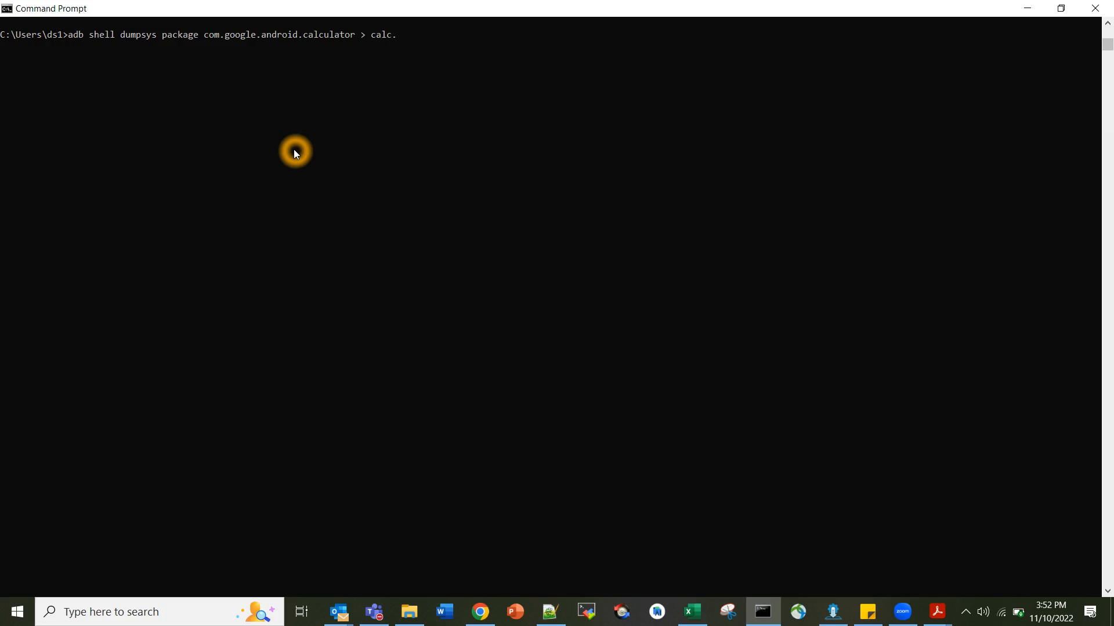
type("txt")
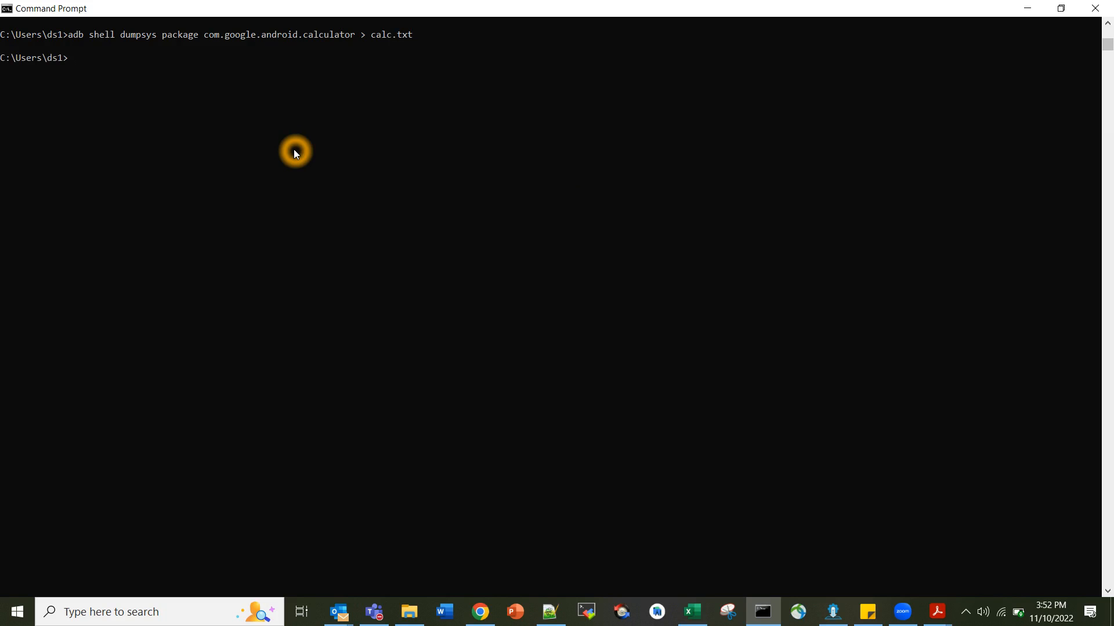
Open the current folder with 'start .' and open calc.txt in Notepad++.
type("start .")
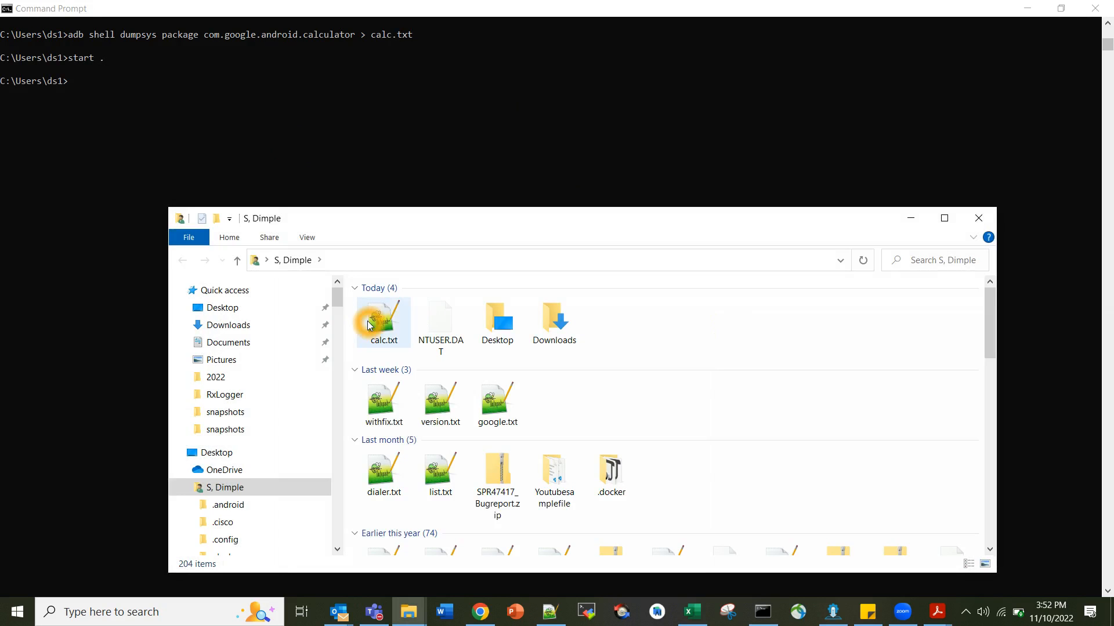
double_click(383, 319)
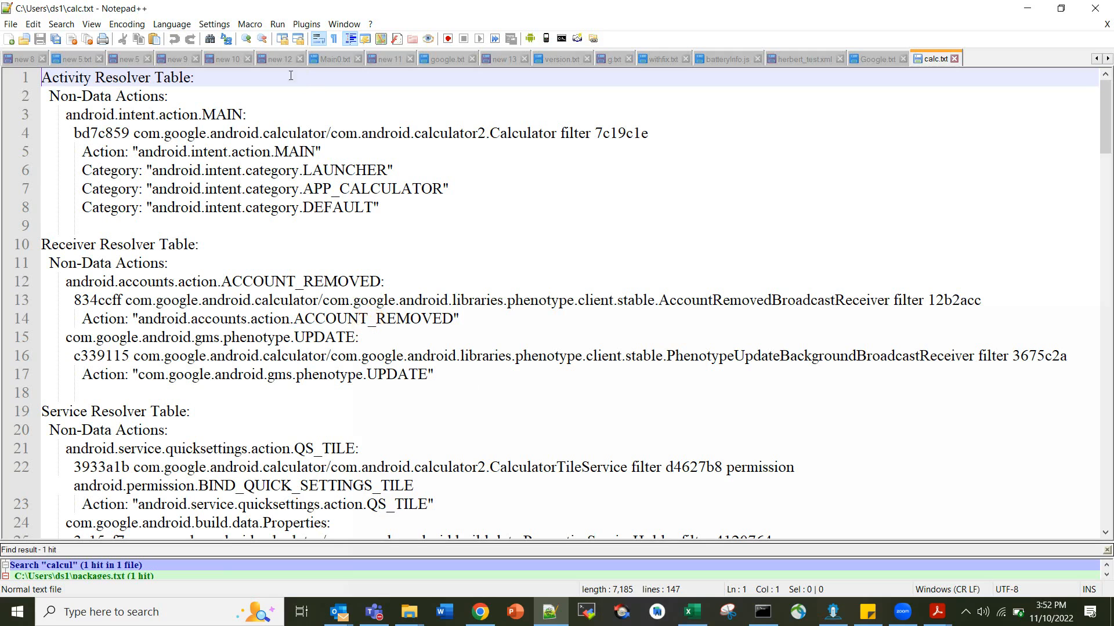
left_click(172, 25)
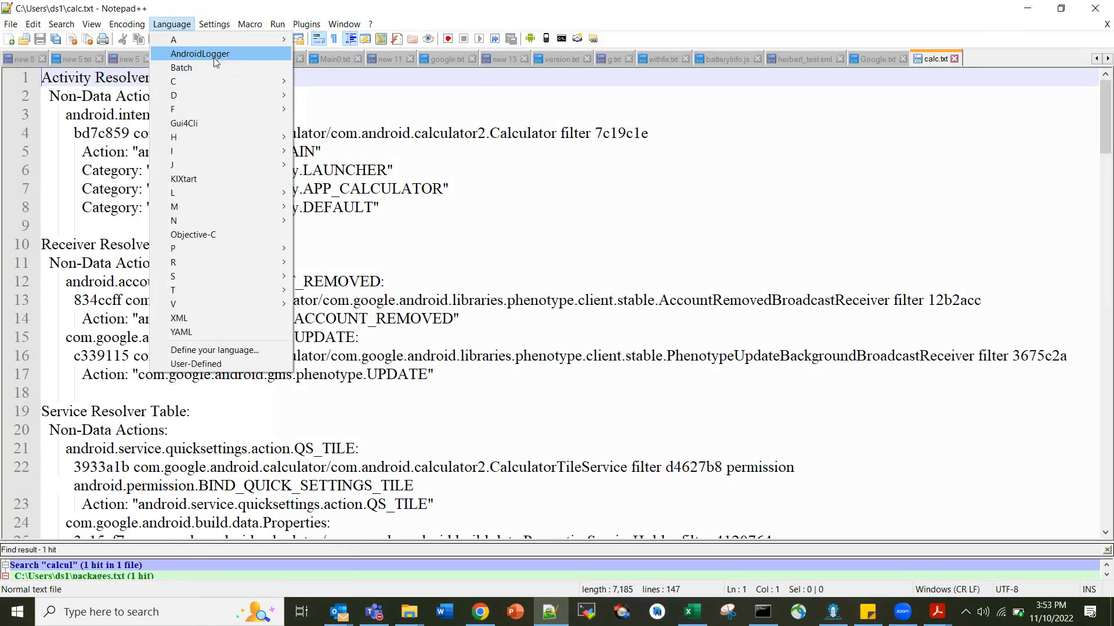
Apply AndroidLogger highlighting to calc.txt and review the DEFAULT category lines.
left_click(199, 54)
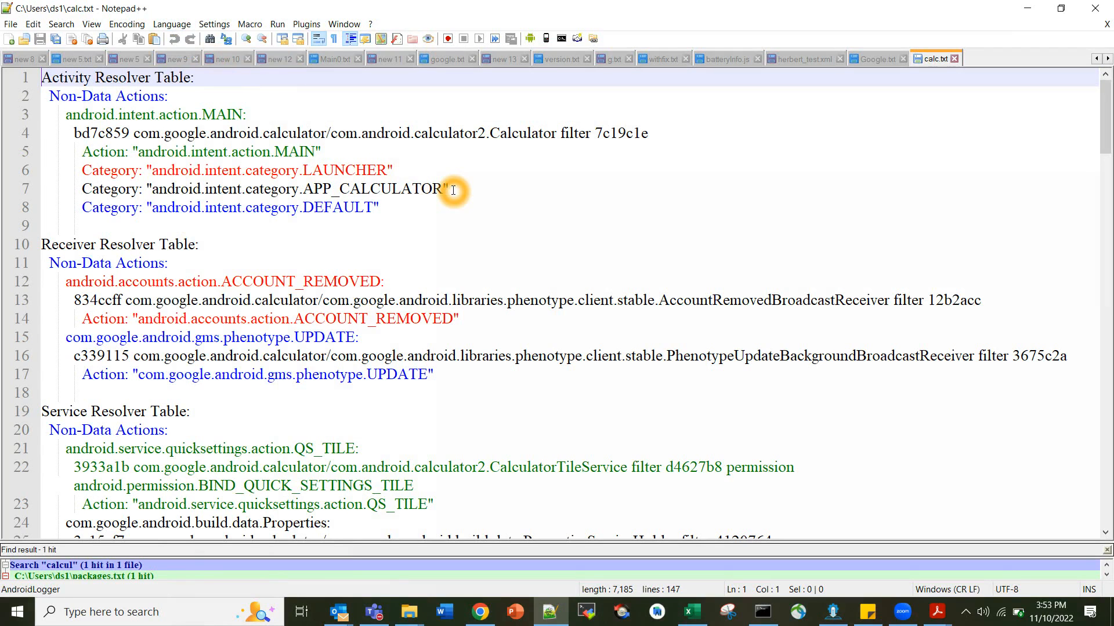
mouse_move(231, 94)
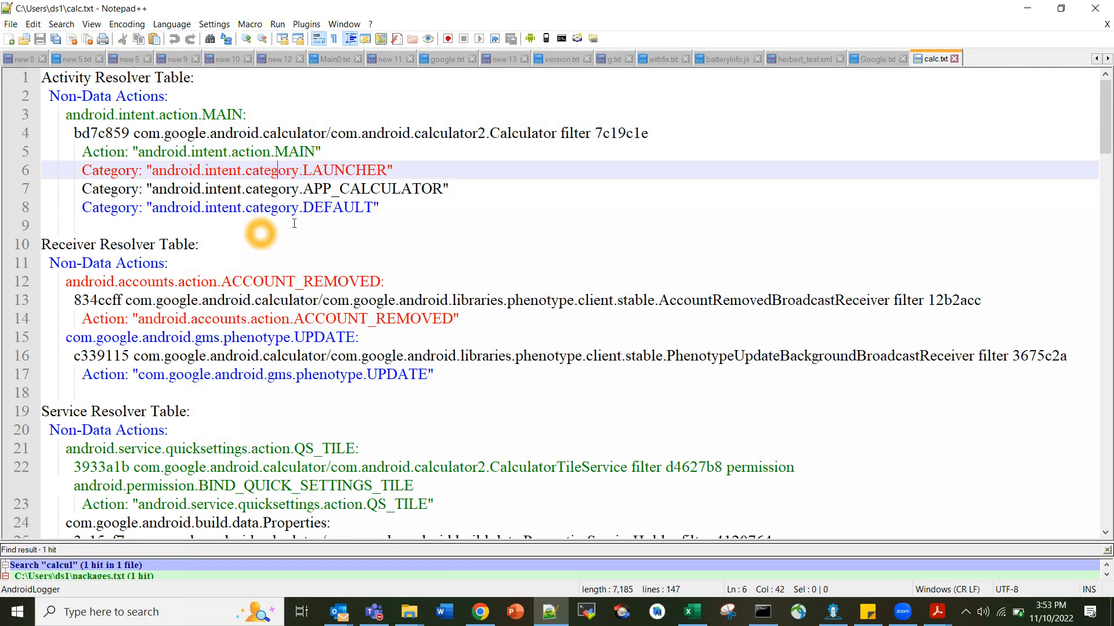
left_click(374, 208)
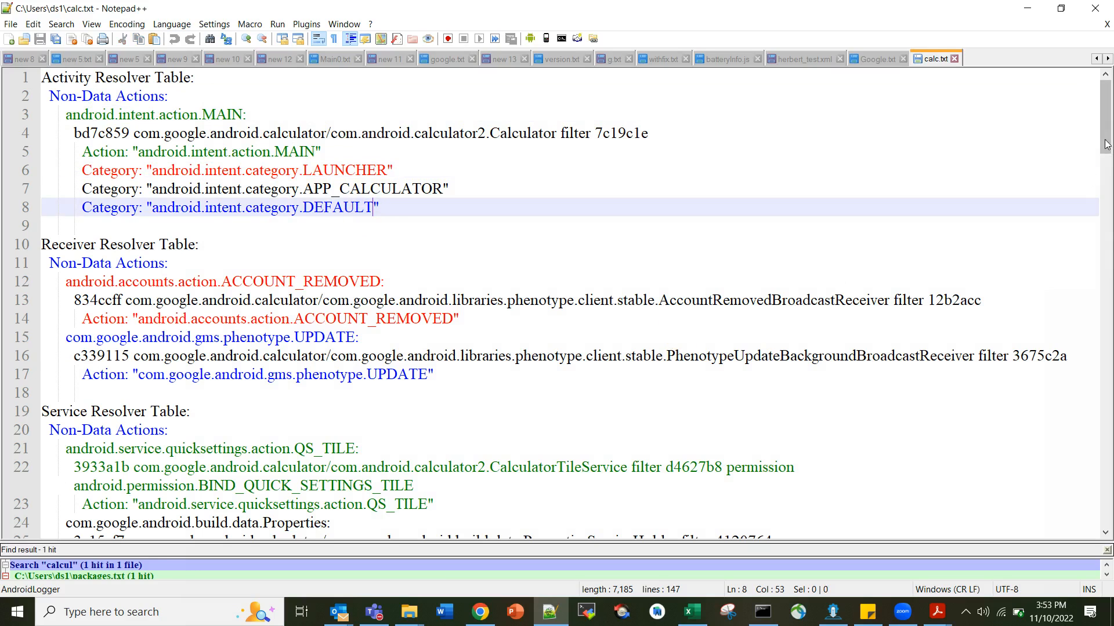
scroll("down", 3)
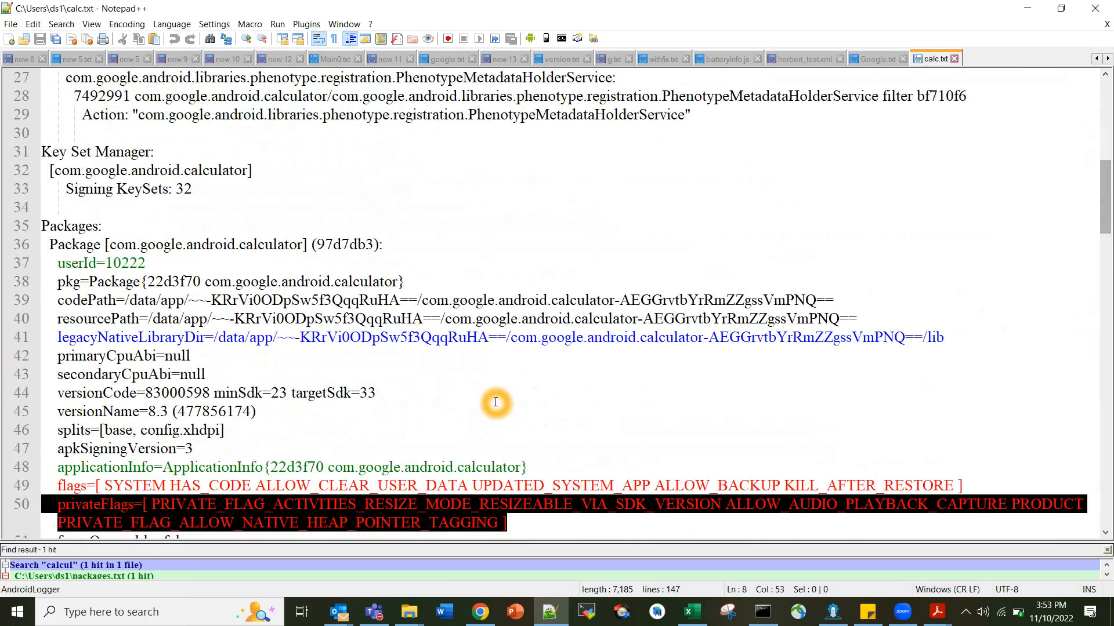
mouse_move(251, 424)
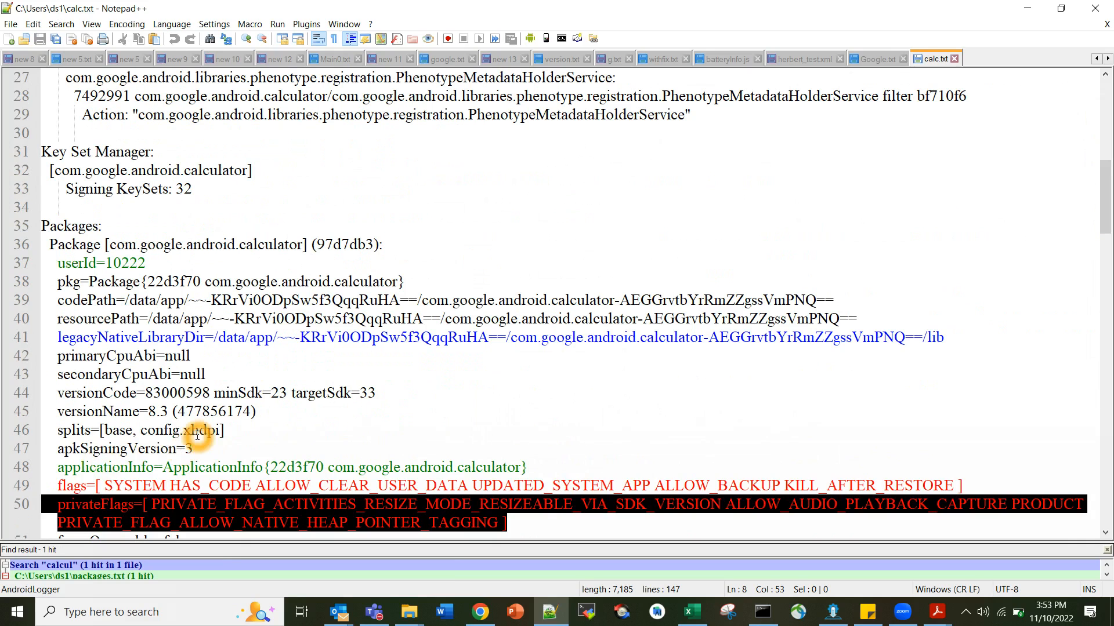
mouse_move(1104, 192)
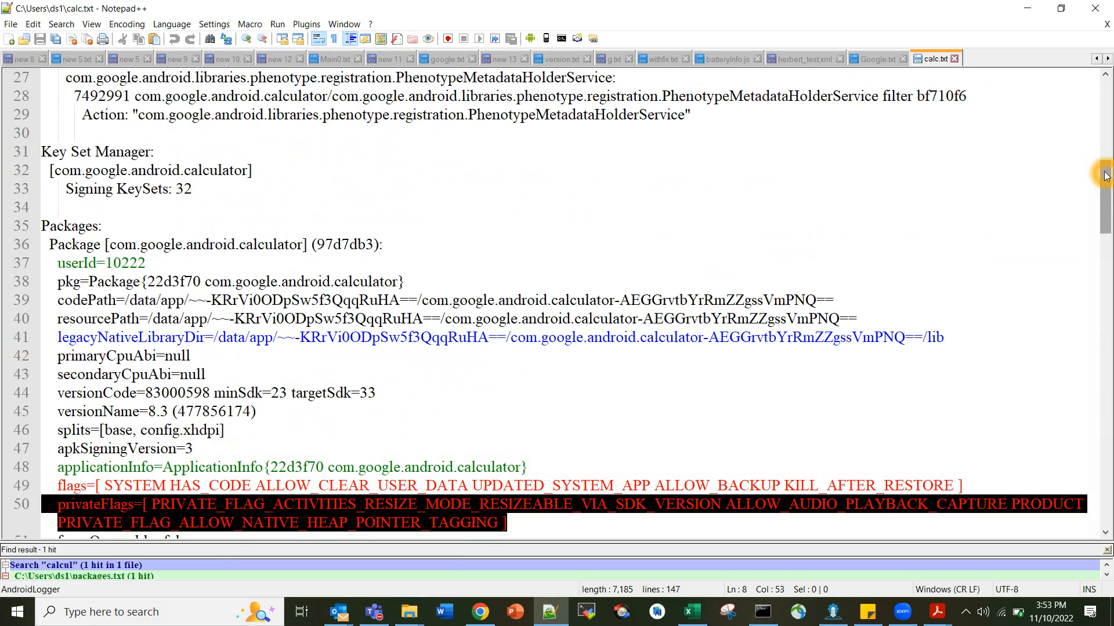
scroll("down", 3)
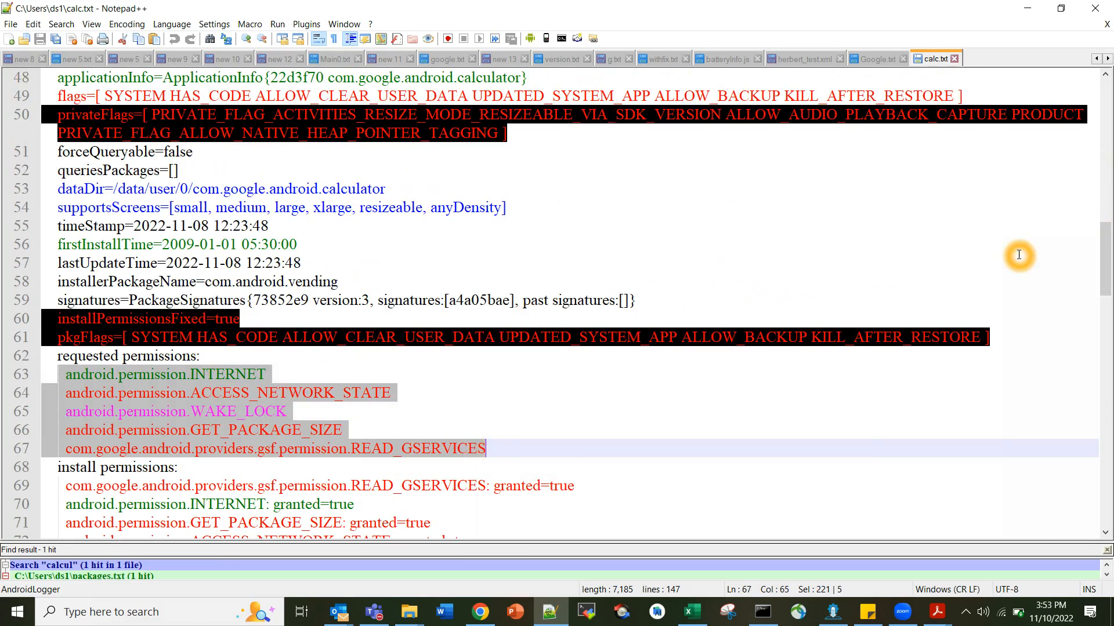
scroll("down", 3)
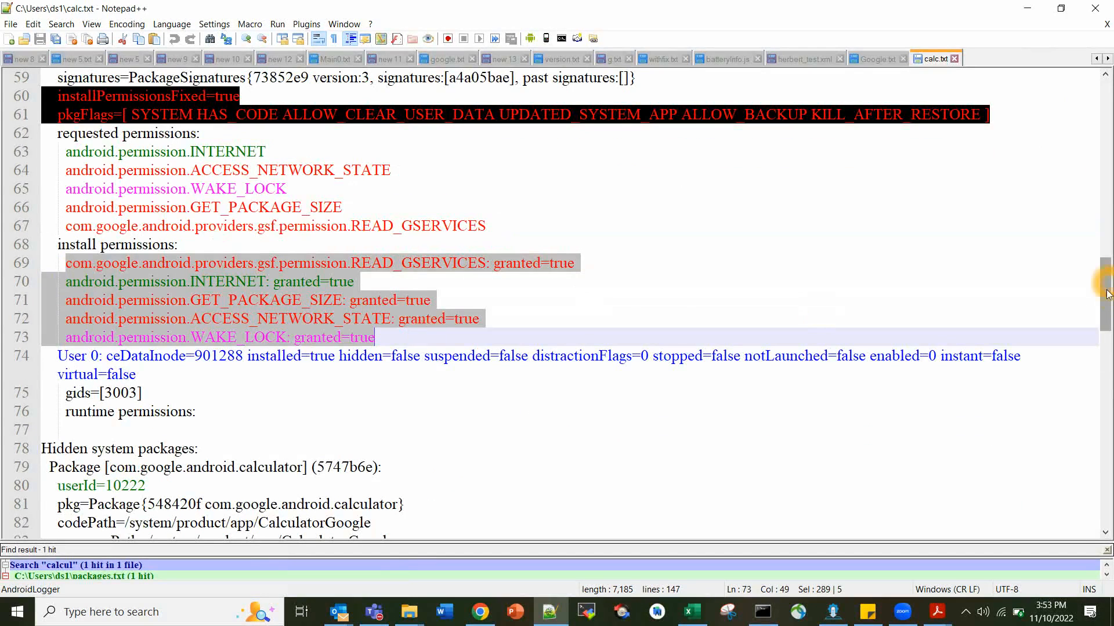
scroll("down", 3)
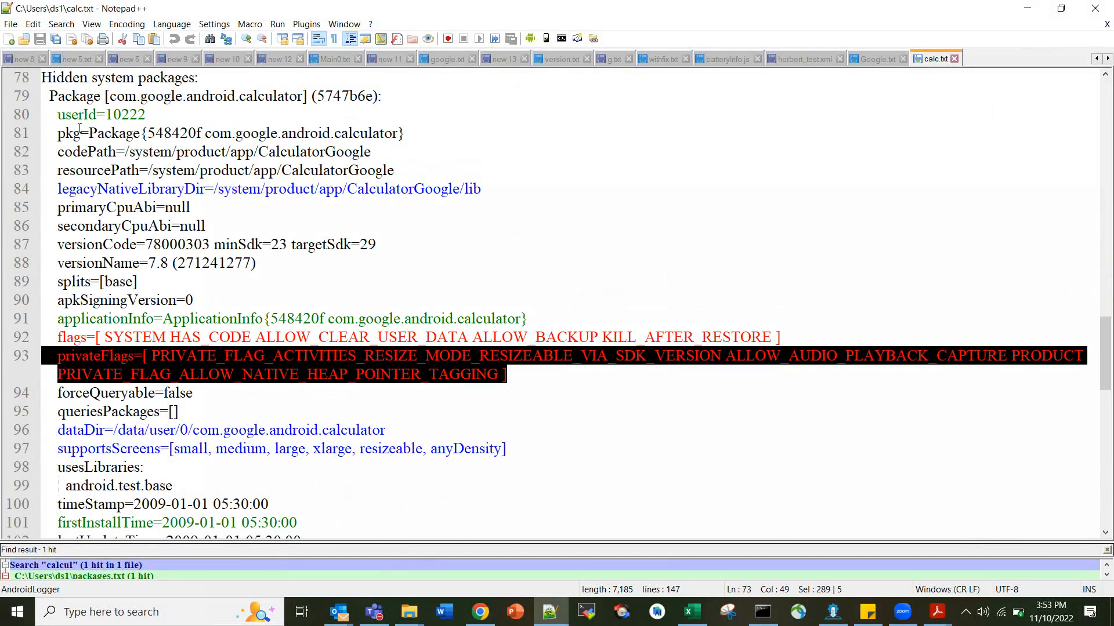
mouse_move(118, 263)
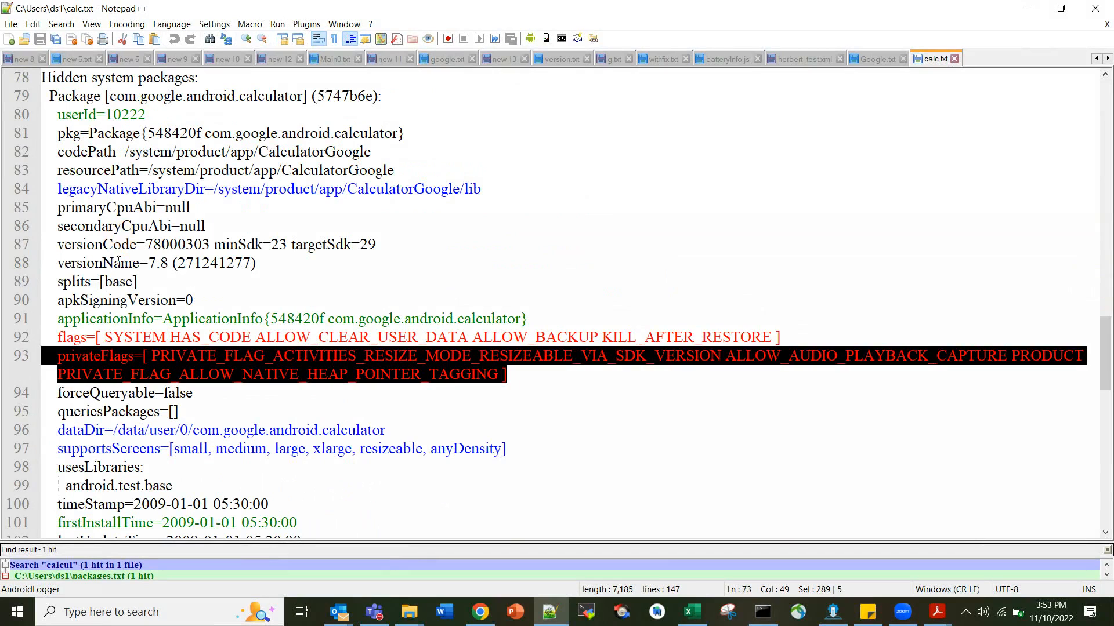
double_click(174, 245)
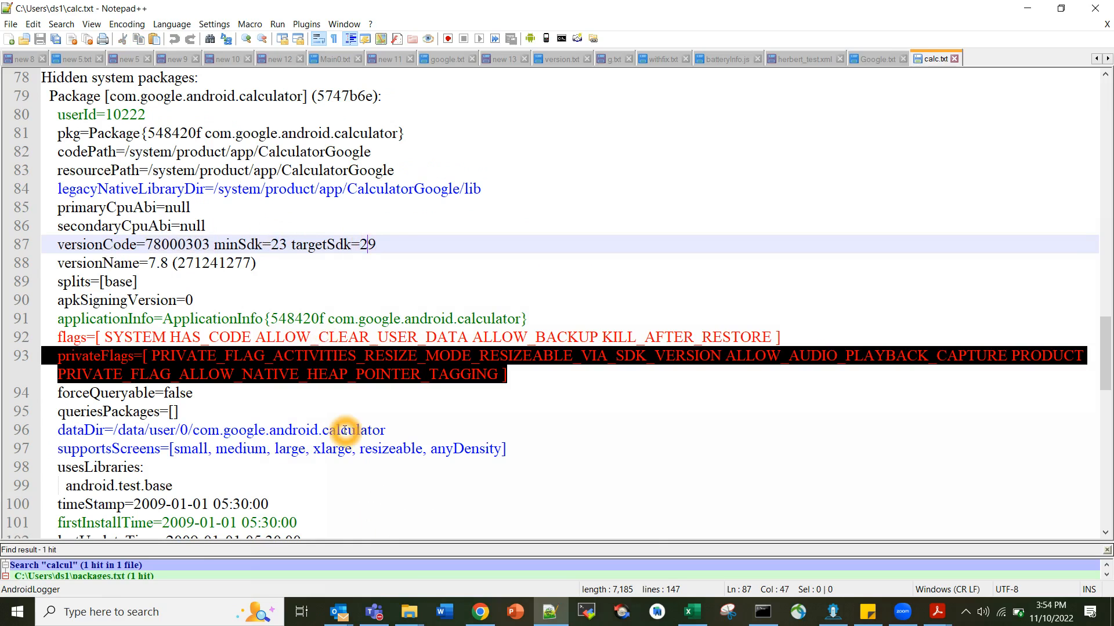
scroll("down", 3)
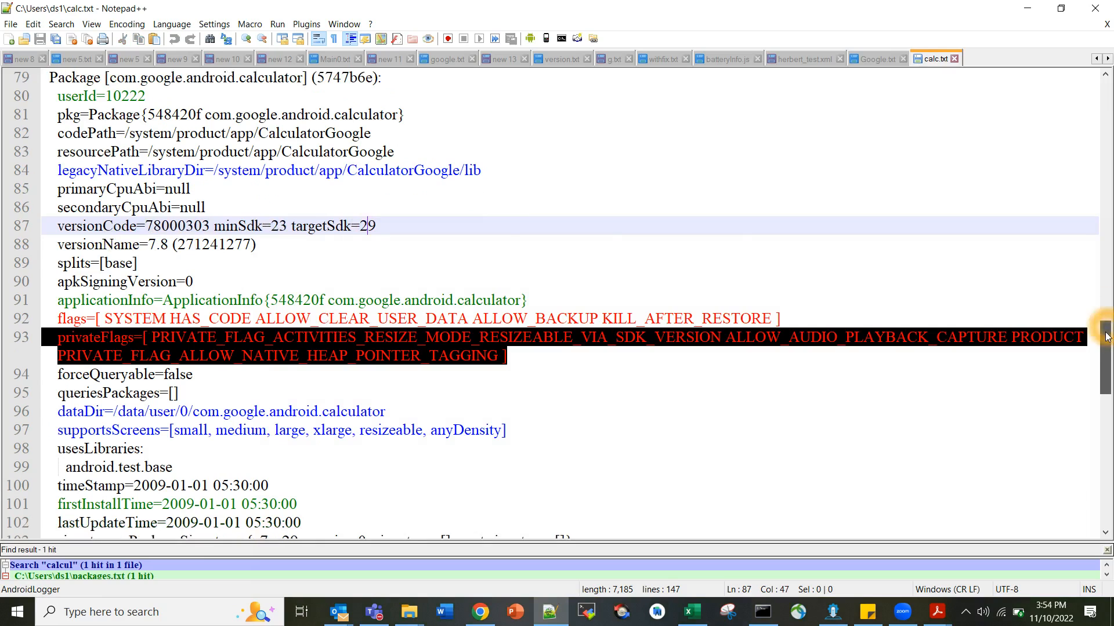
scroll("down", 3)
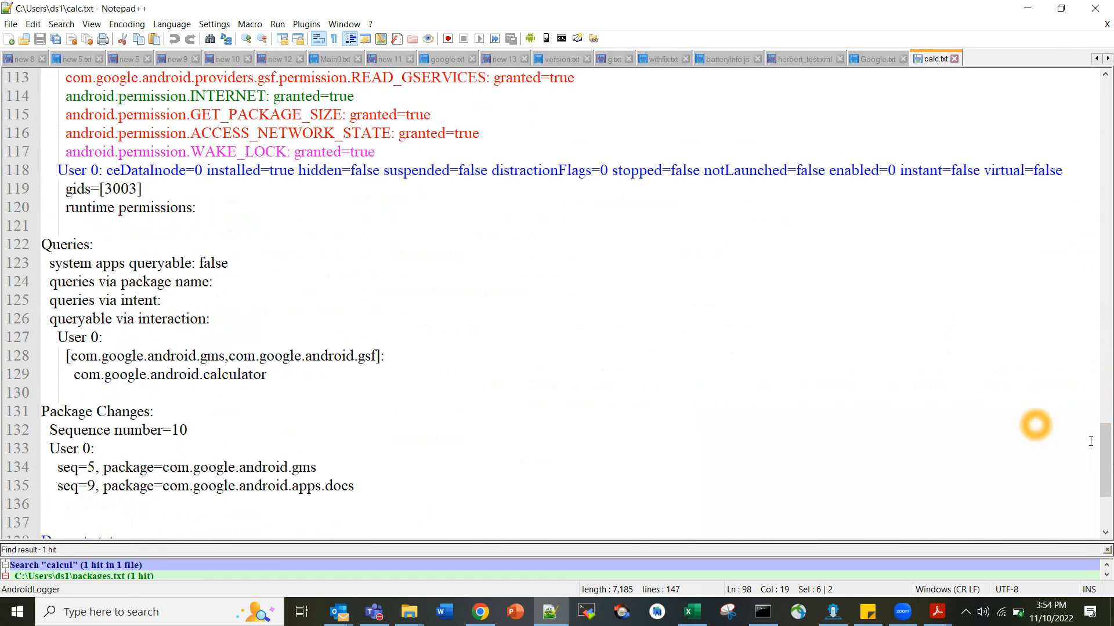
mouse_move(1106, 448)
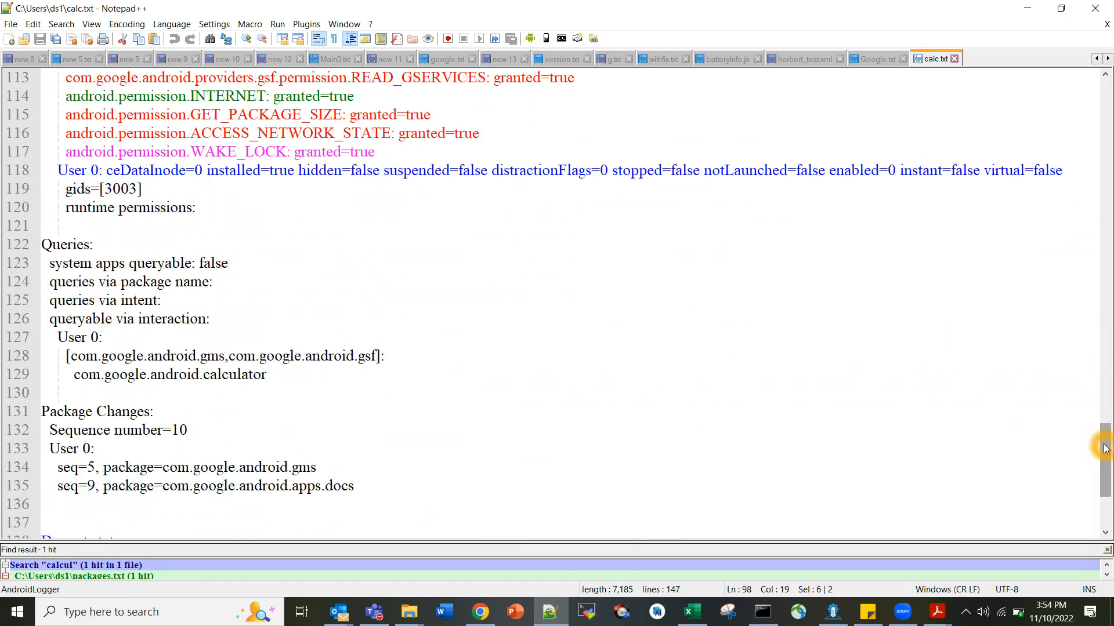